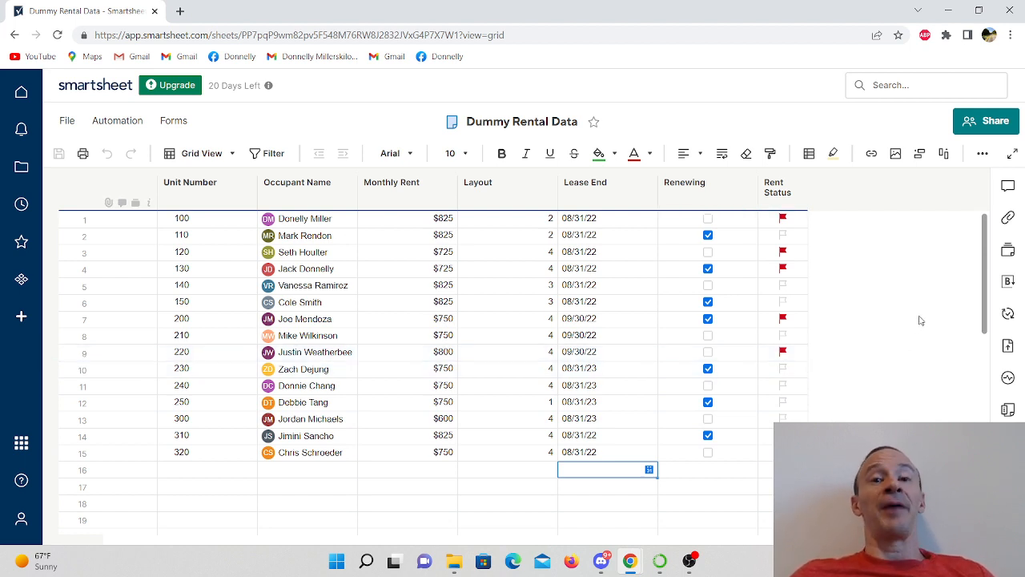
mouse_move(811, 272)
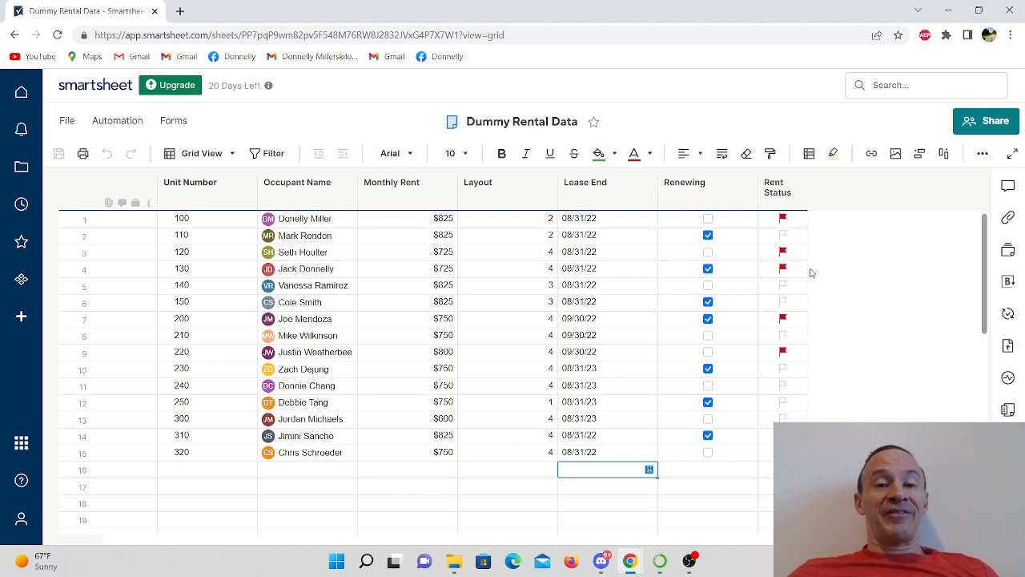
Review the rental sheet's Monthly Rent, Layout and Occupant Name columns before formatting.
click(392, 183)
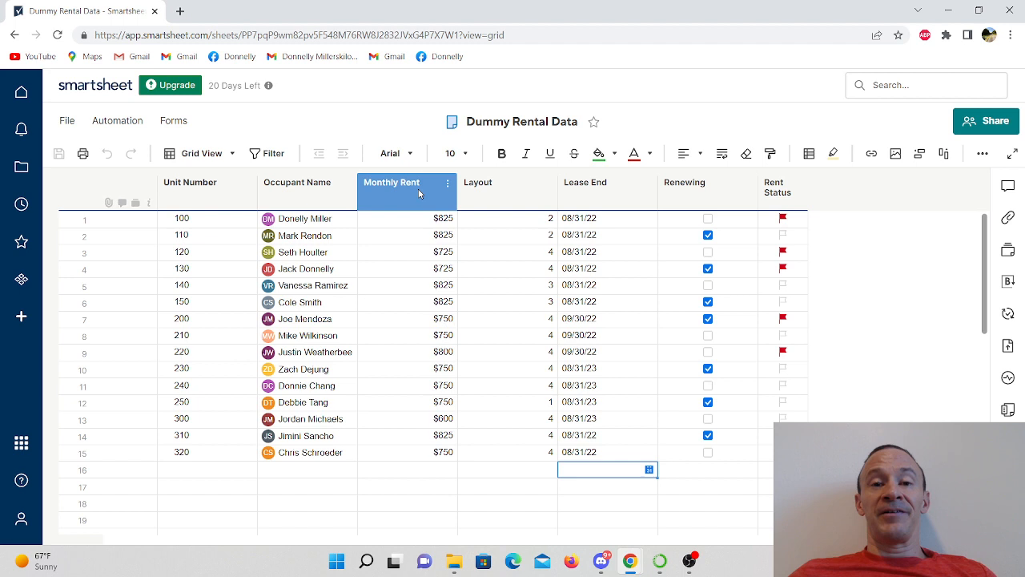
click(189, 191)
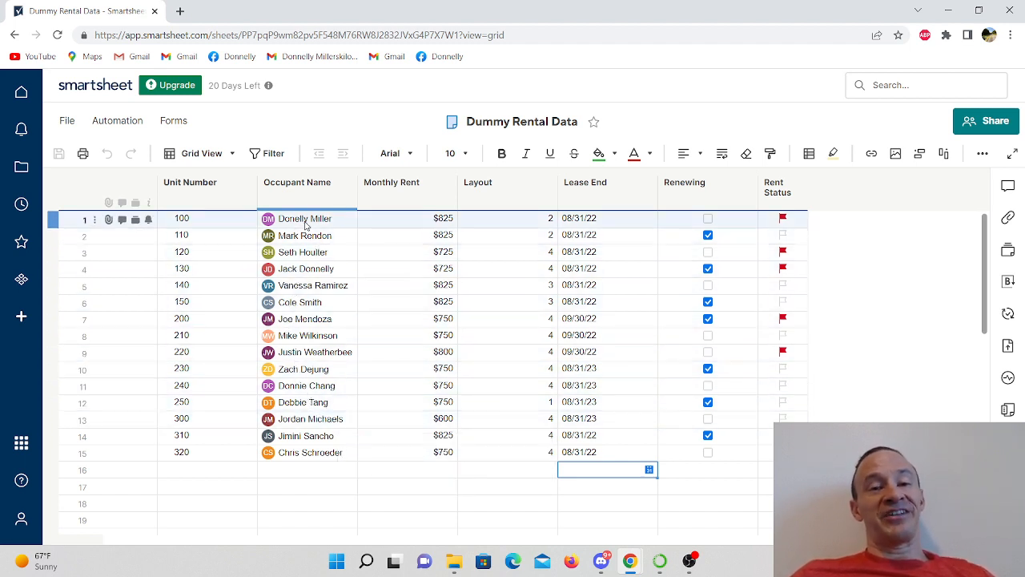
click(339, 335)
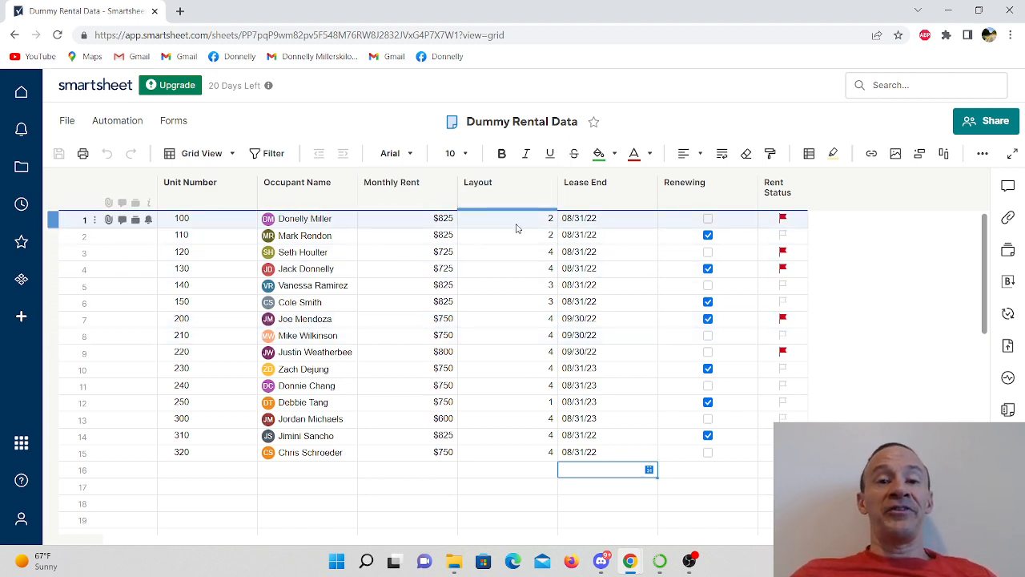
click(586, 183)
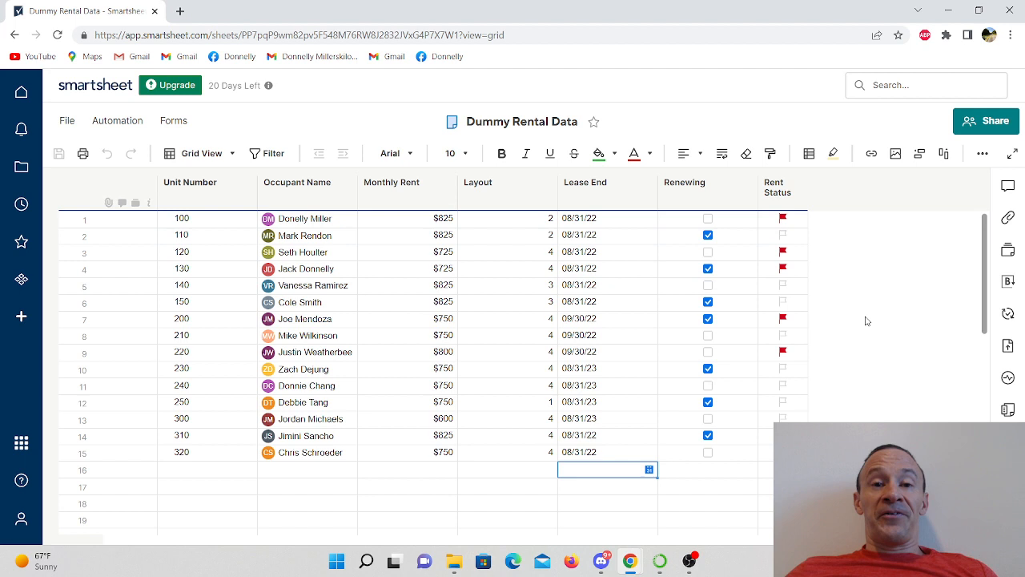
mouse_move(855, 320)
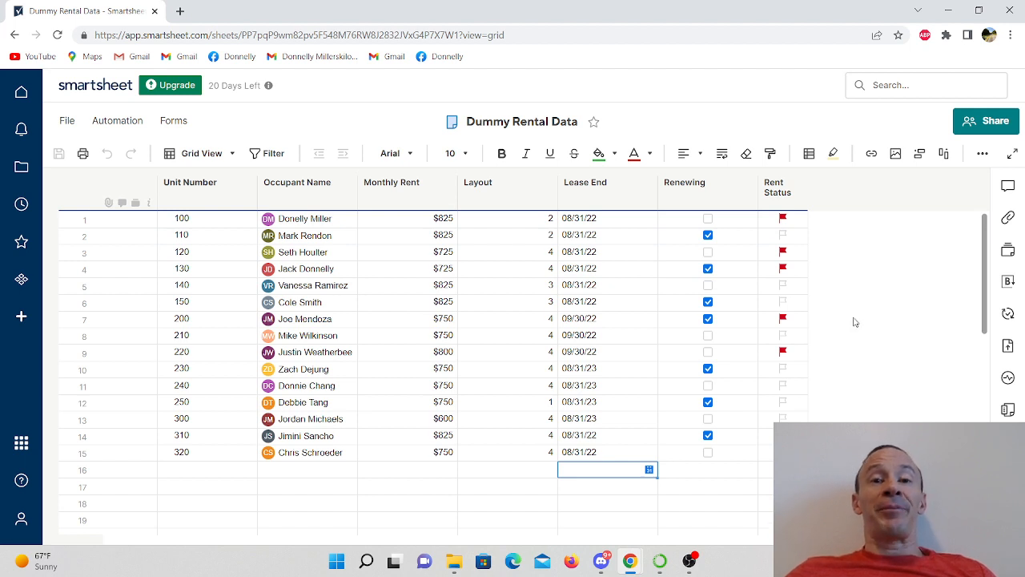
mouse_move(916, 285)
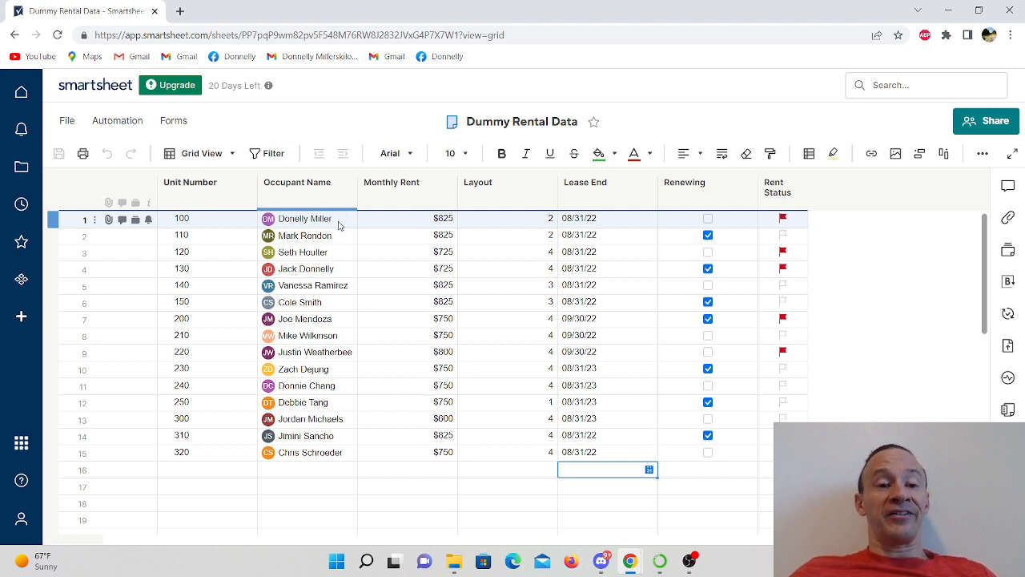
click(718, 301)
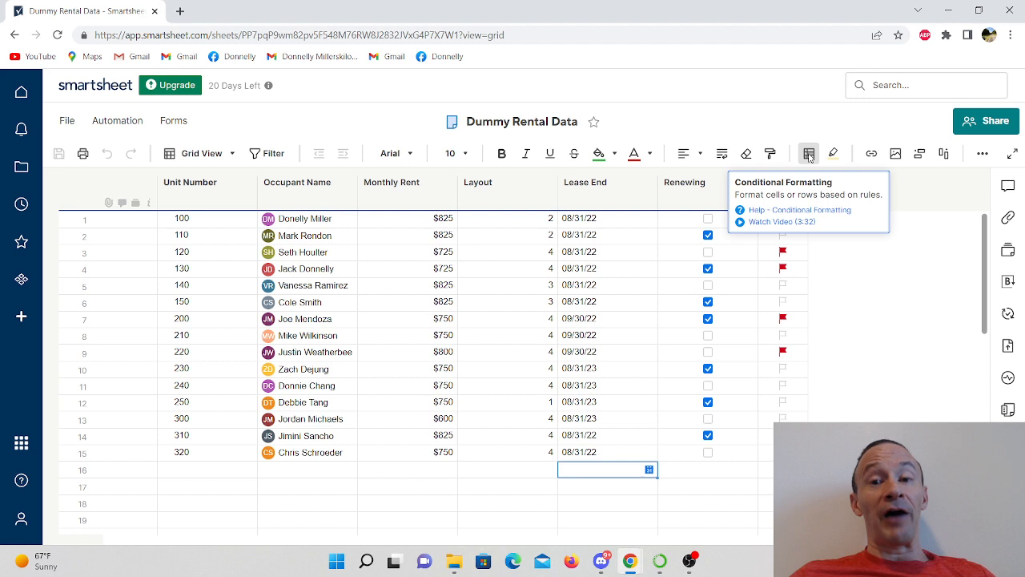
Add a new conditional formatting rule whose condition is Rent Status is Flagged.
click(807, 154)
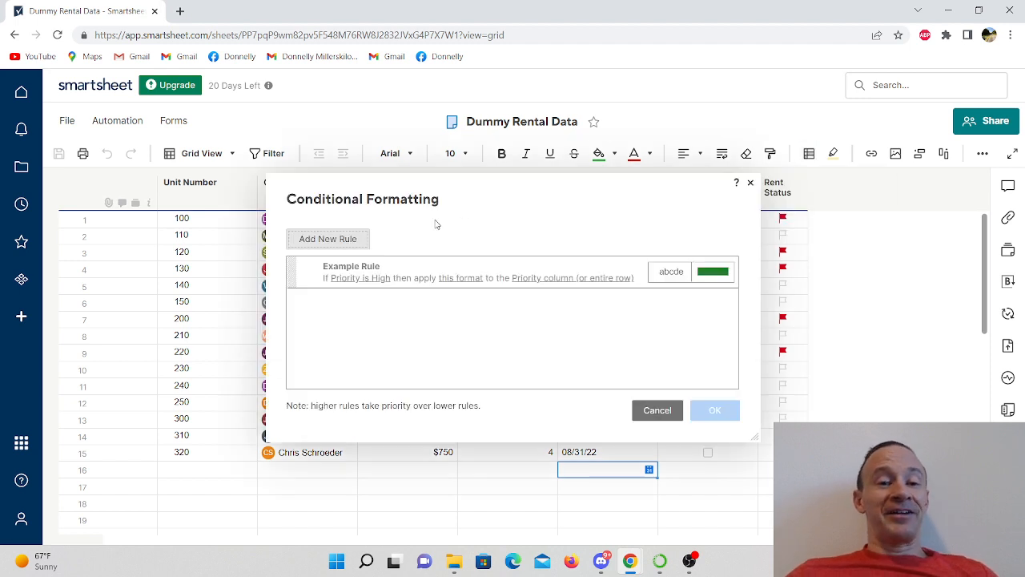
mouse_move(433, 248)
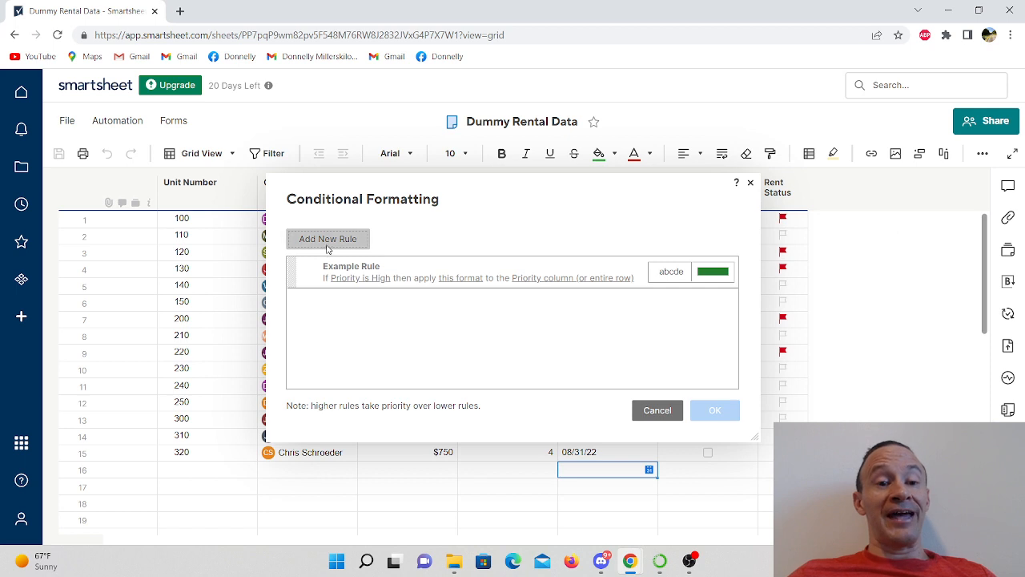
click(326, 239)
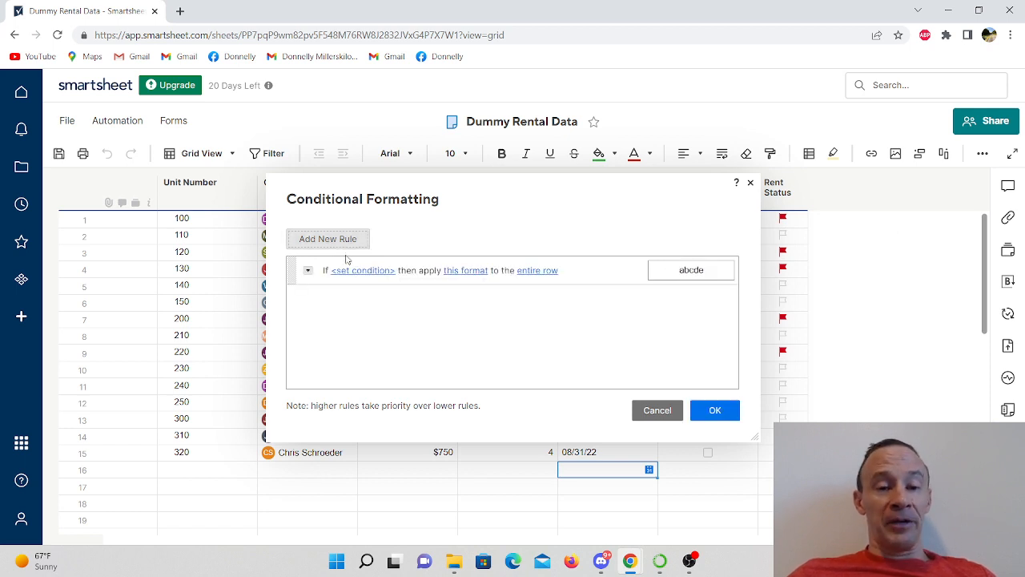
click(362, 270)
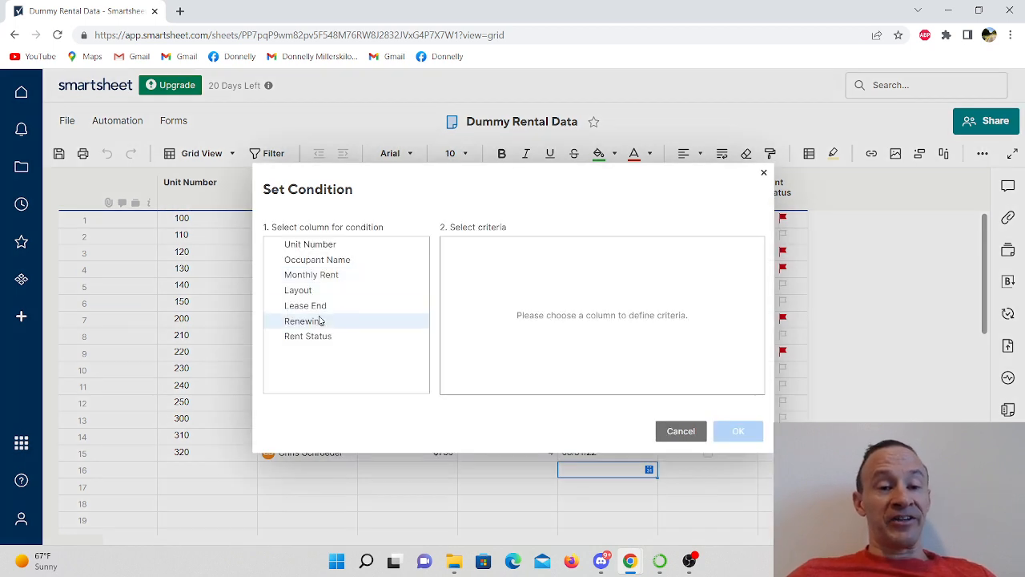
click(307, 336)
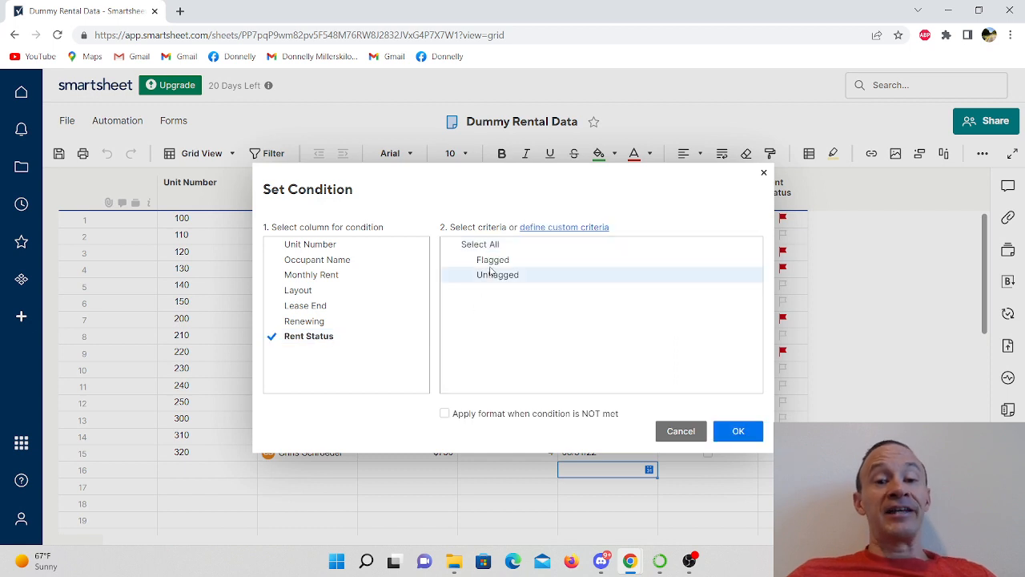
click(493, 260)
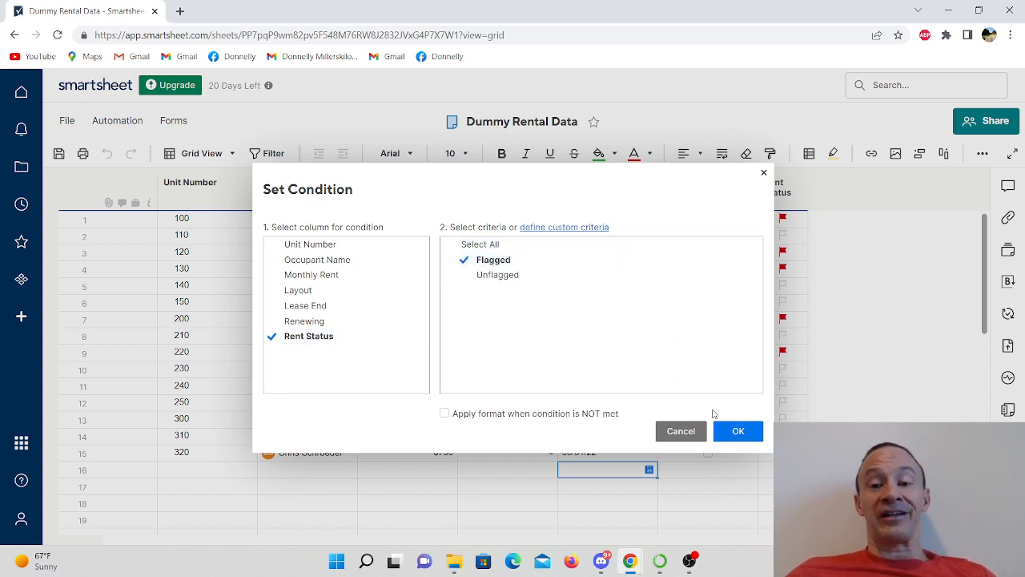
click(737, 431)
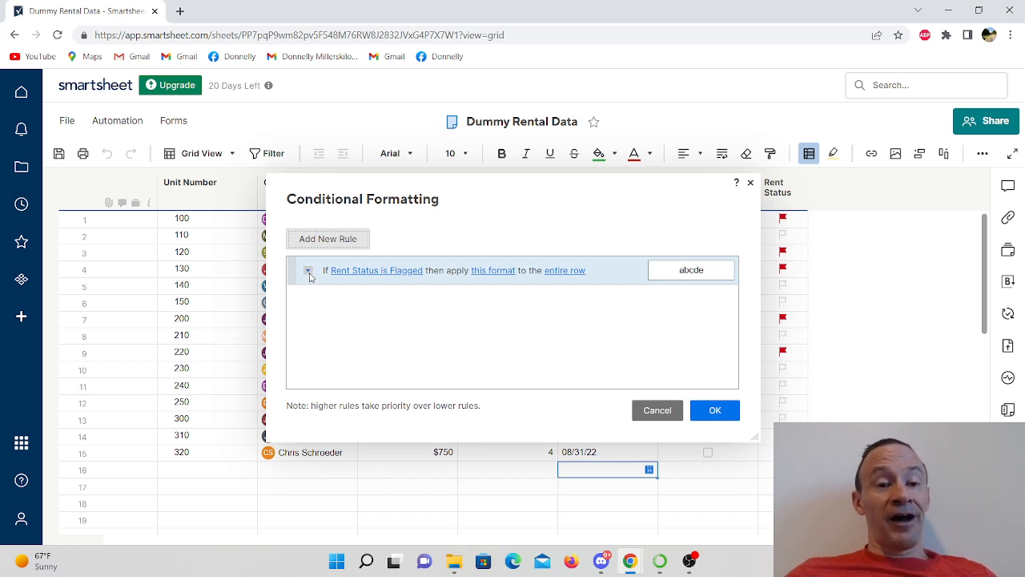
Add an AND condition requiring Renewing to be Unchecked.
click(308, 270)
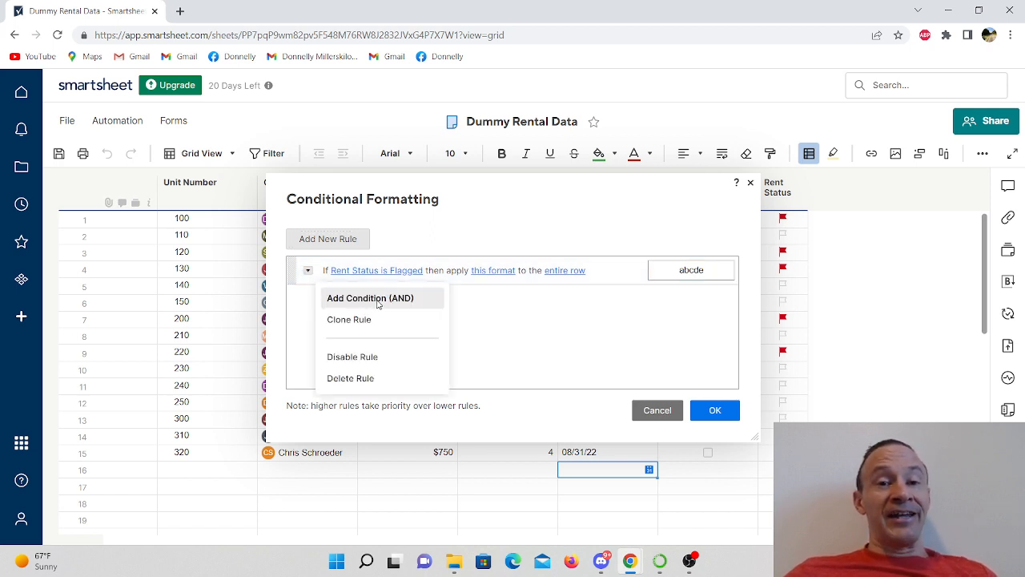
click(370, 297)
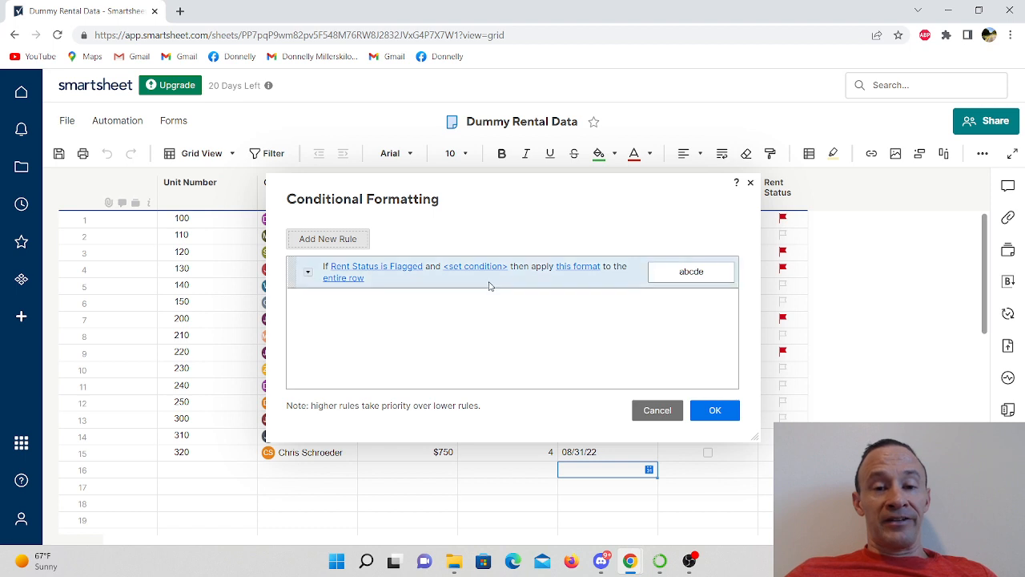
click(474, 266)
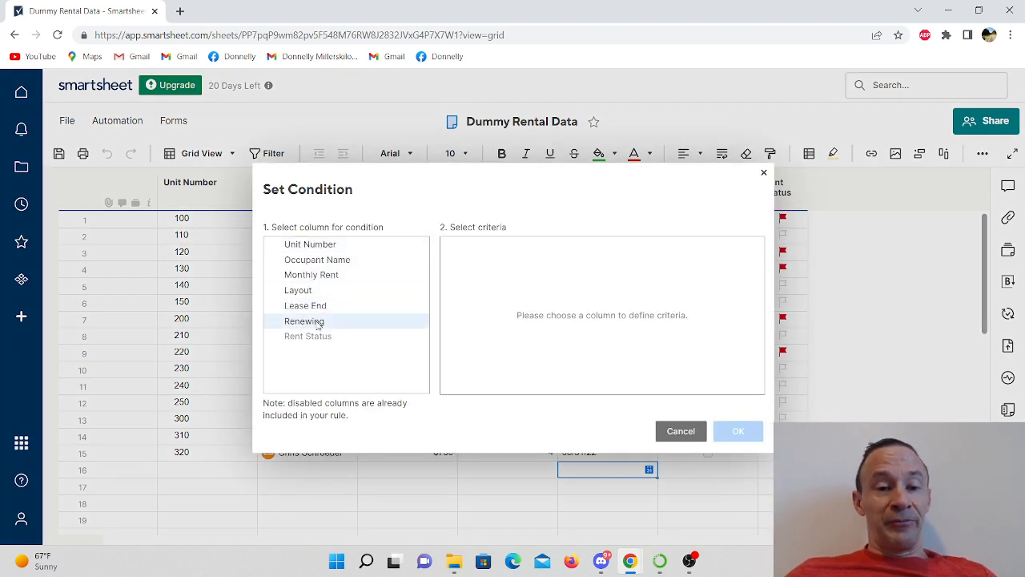
click(304, 320)
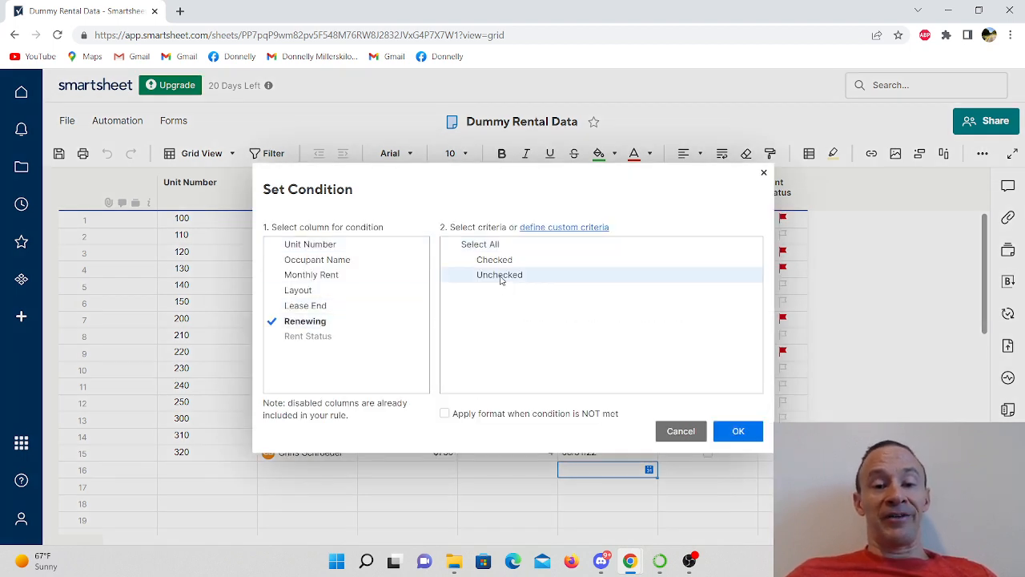
click(500, 274)
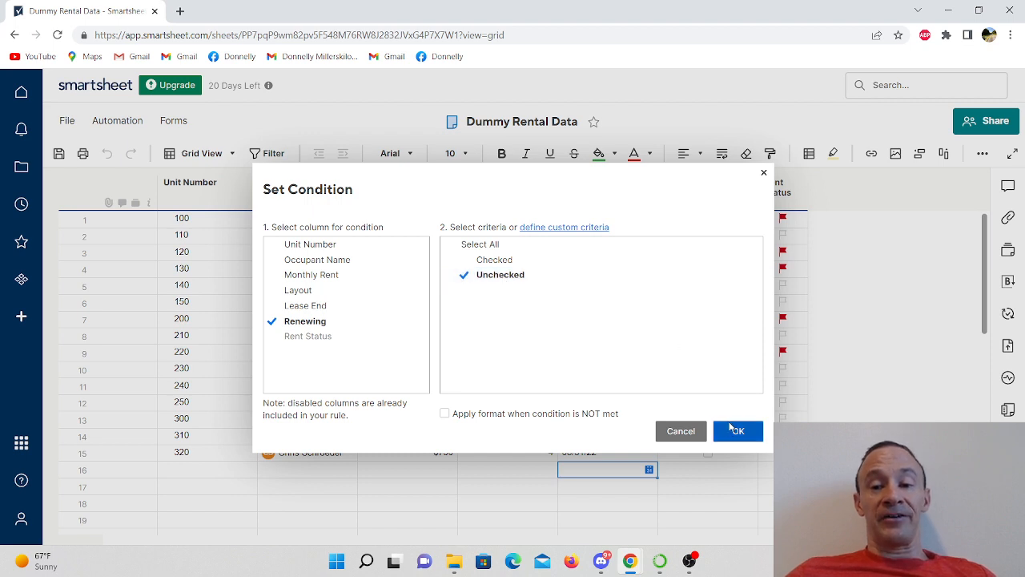
click(737, 431)
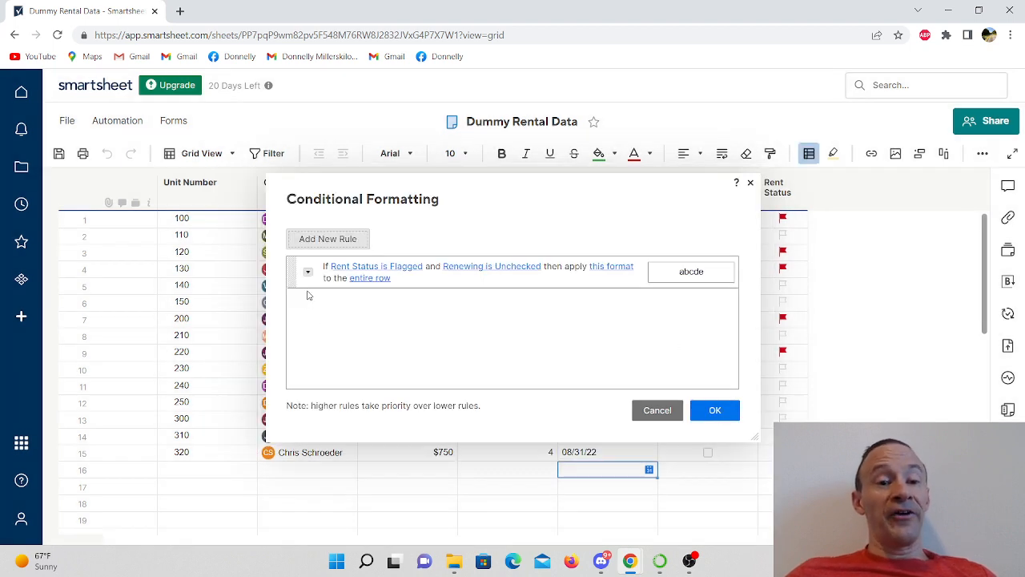
Add a third AND condition with custom criteria: Lease End is less than 09/01/22.
click(308, 272)
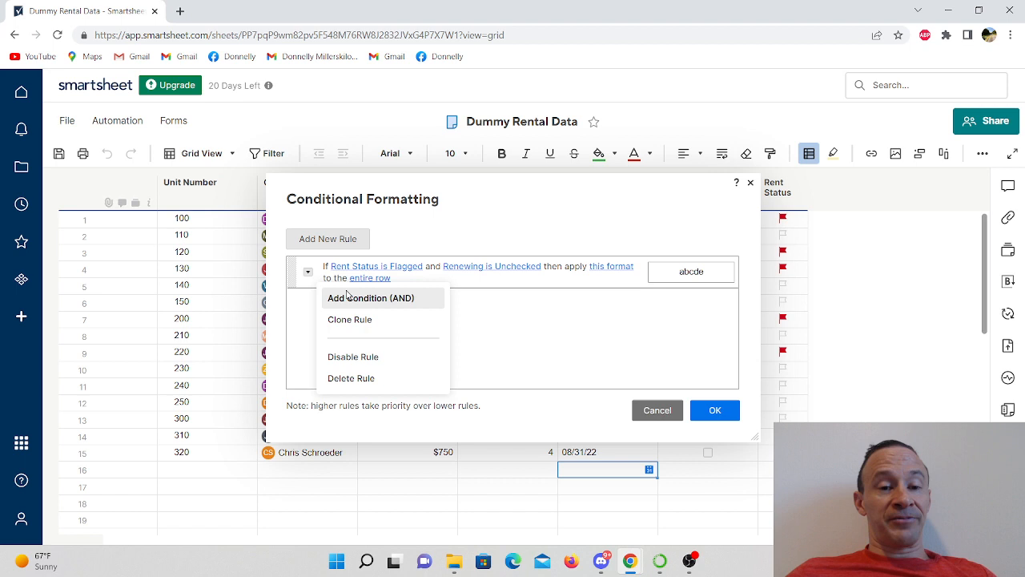
click(372, 297)
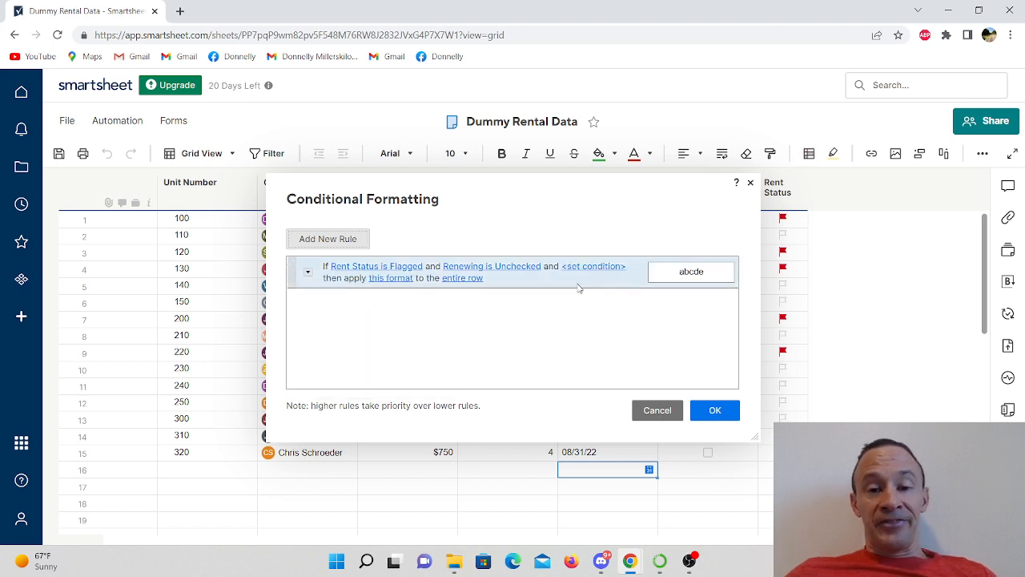
click(593, 266)
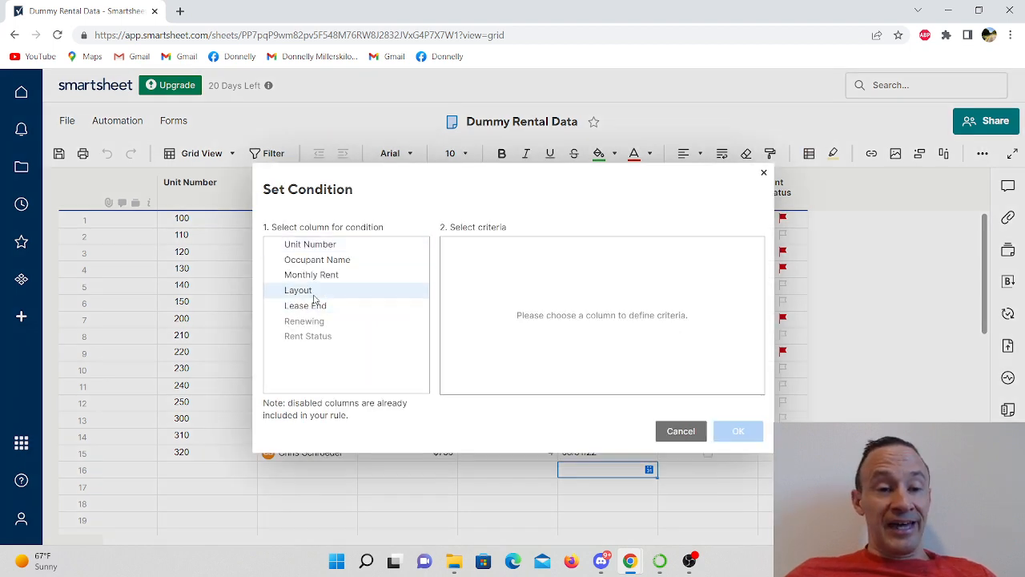
click(304, 305)
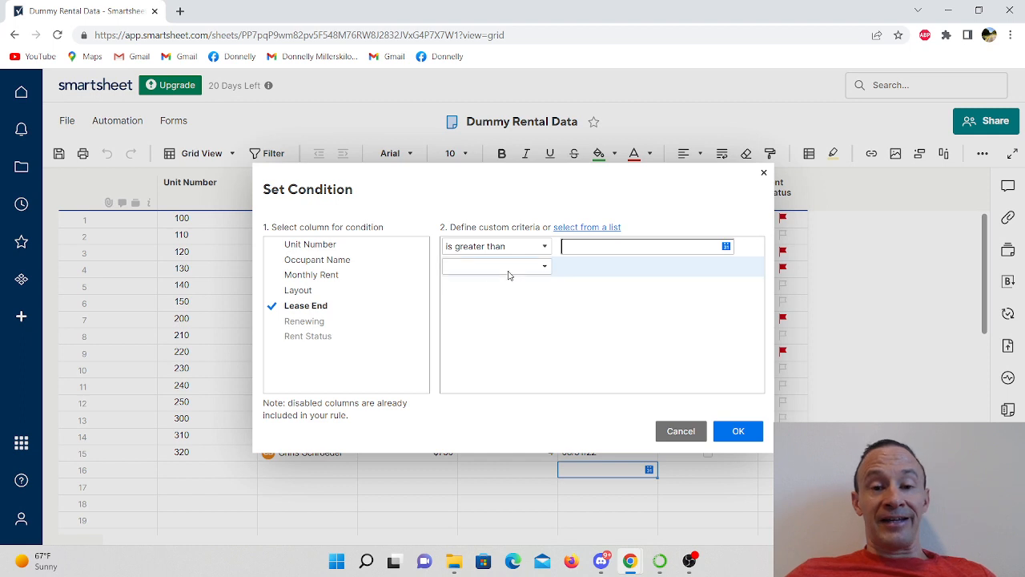
click(494, 247)
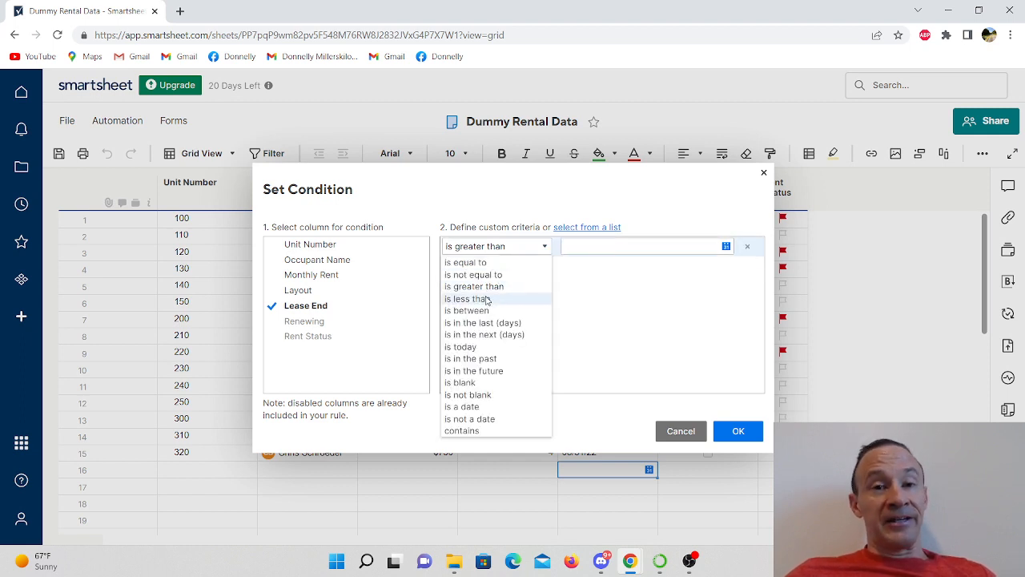
mouse_move(497, 300)
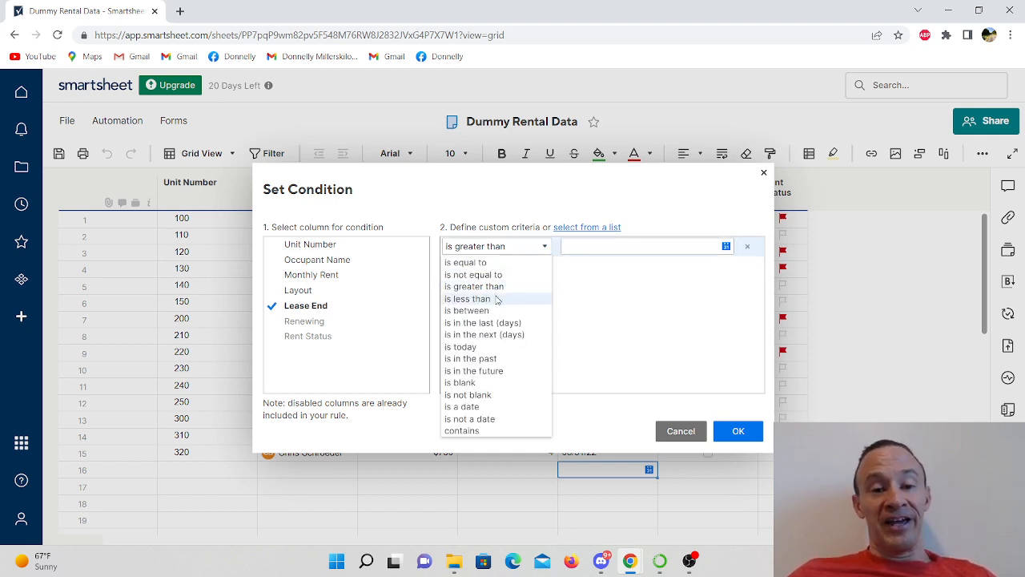
mouse_move(467, 310)
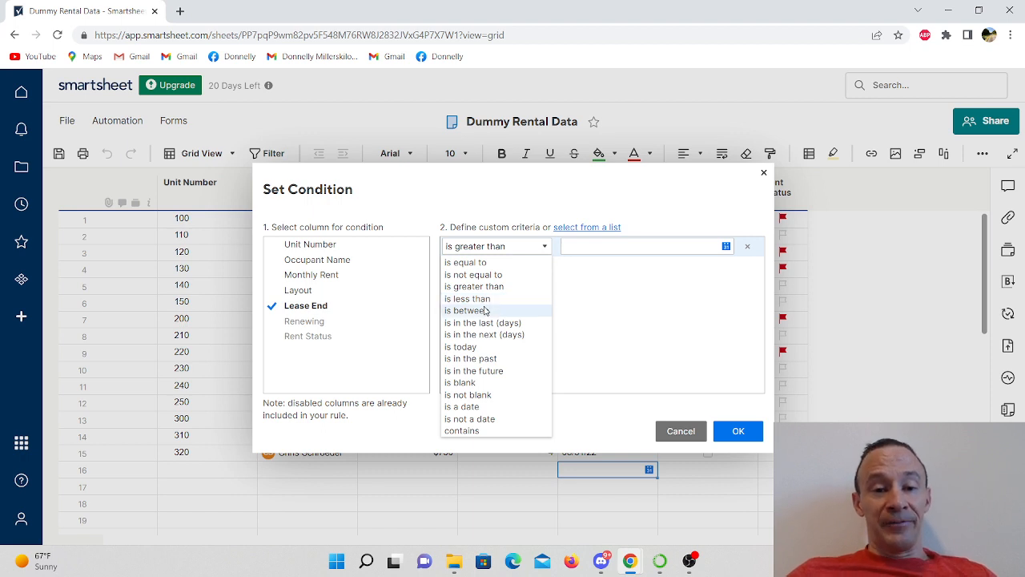
click(468, 298)
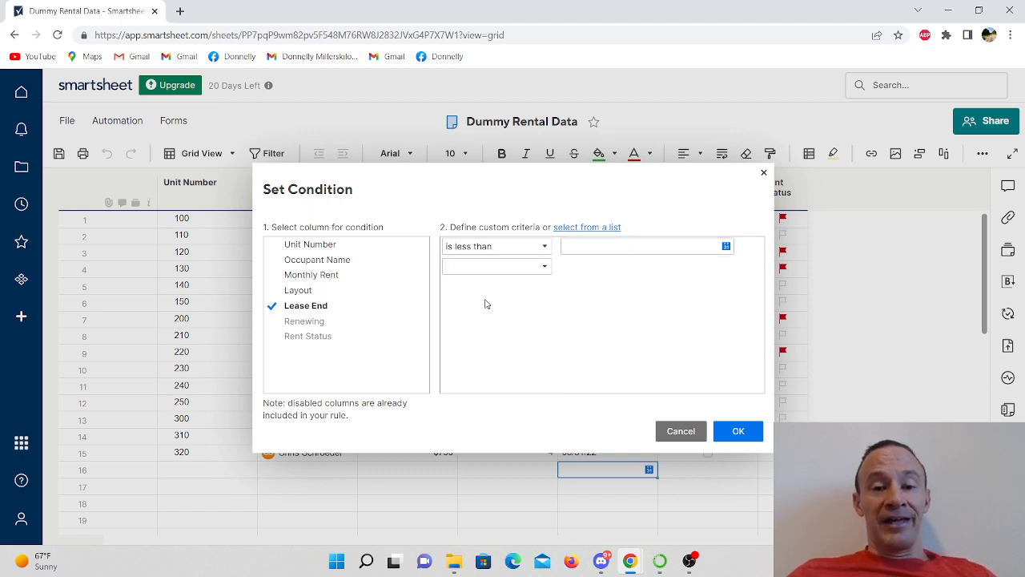
click(726, 246)
text(09/01/22)
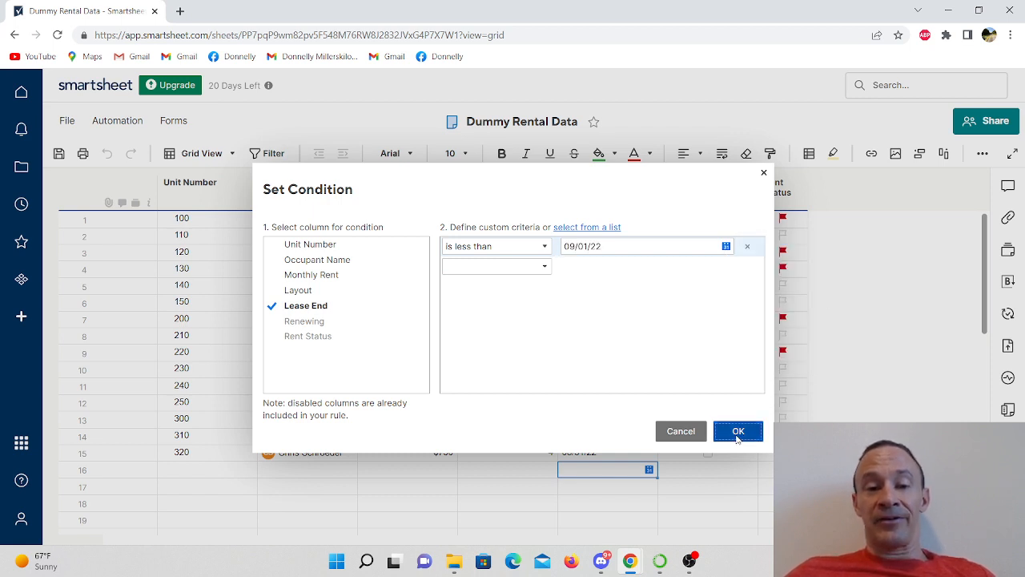
click(737, 431)
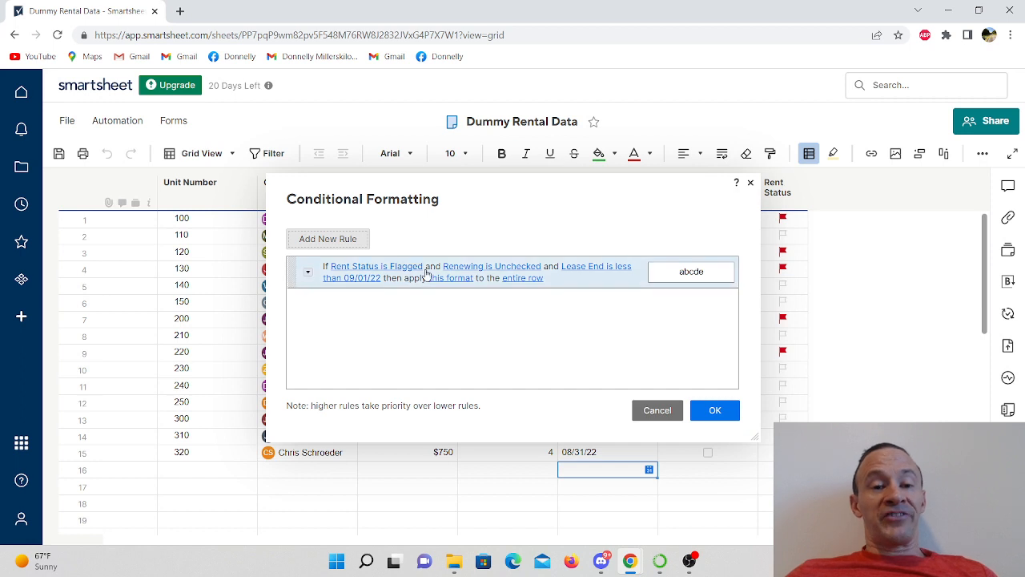
mouse_move(500, 276)
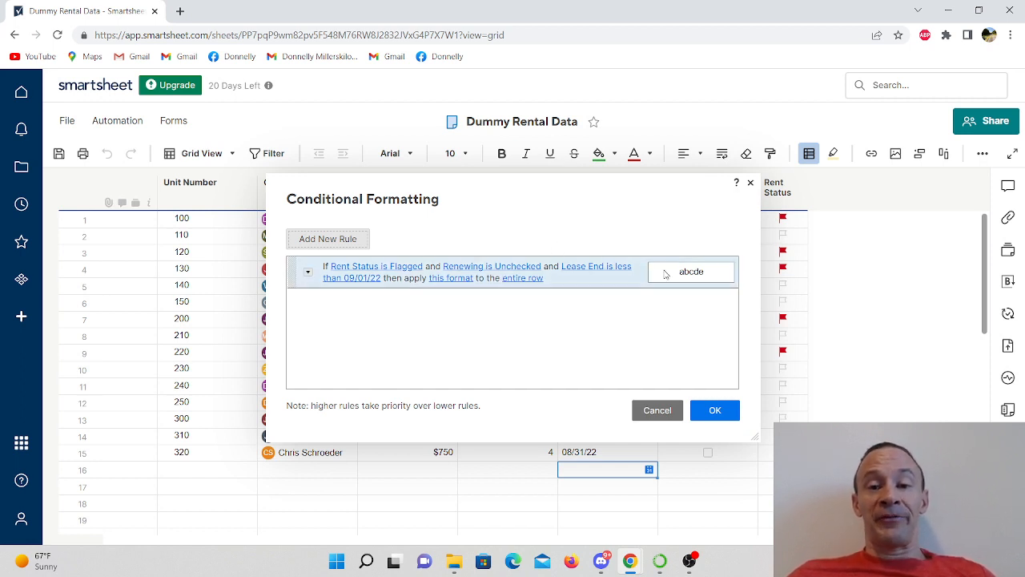
mouse_move(685, 275)
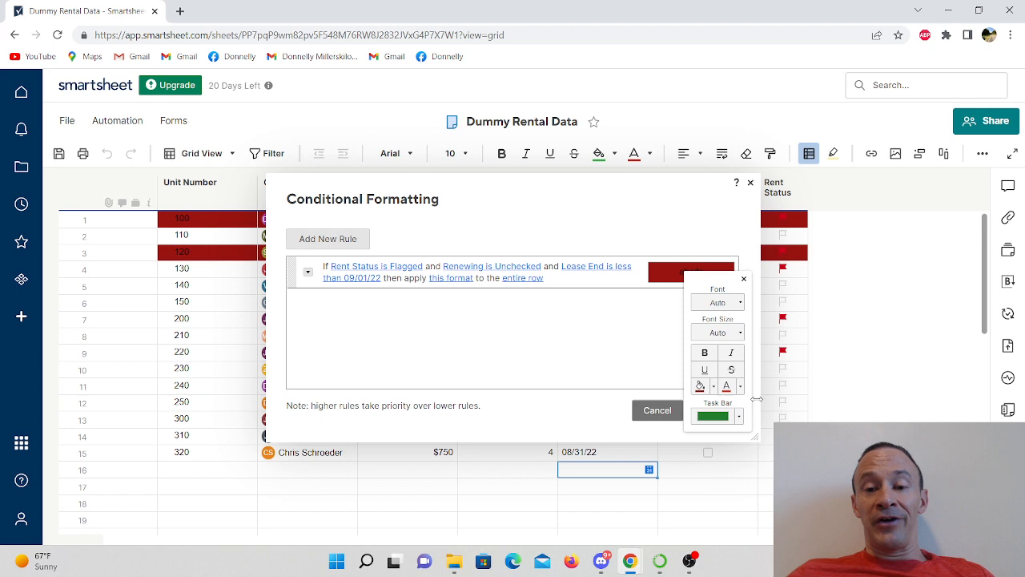
Set the rule's format to bold text on a dark red fill.
click(727, 386)
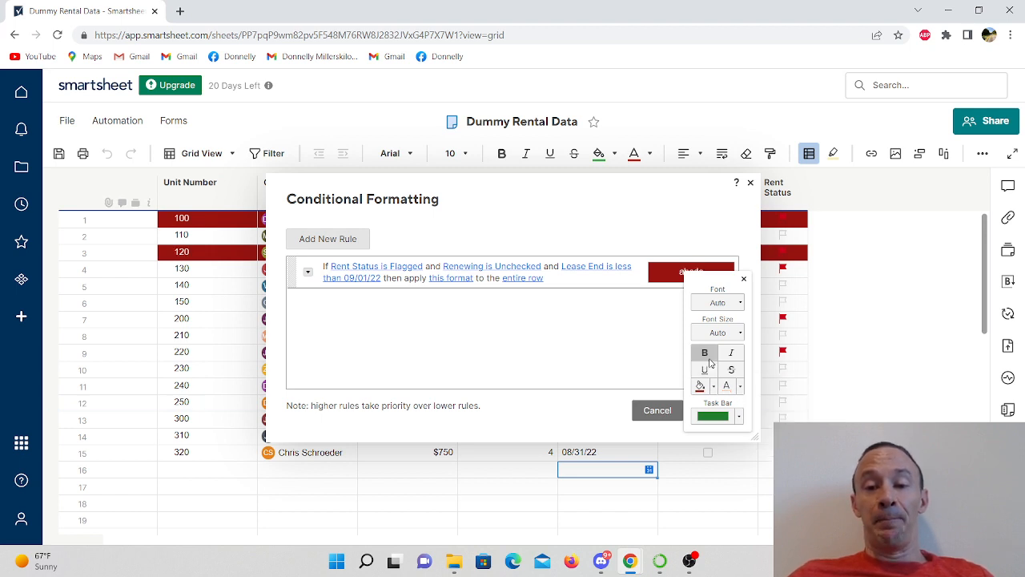
mouse_move(602, 312)
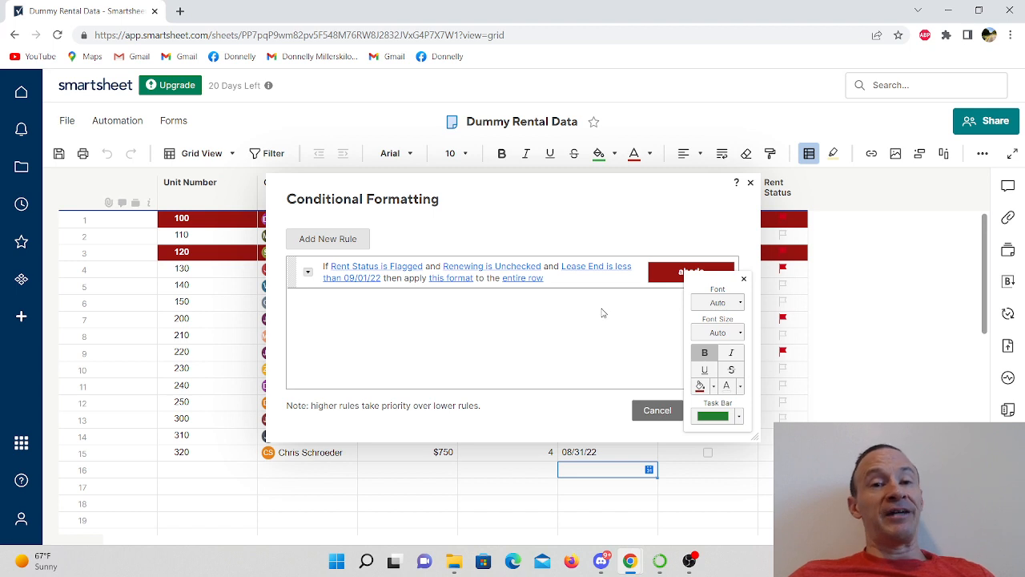
mouse_move(580, 312)
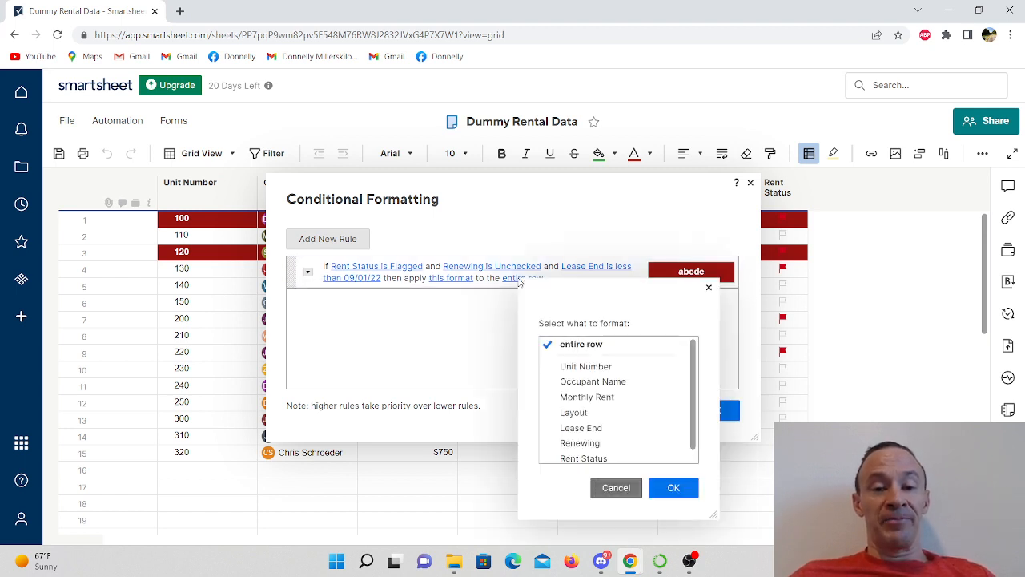
Restrict the dark red rule to the Occupant Name column and save the rules.
click(593, 382)
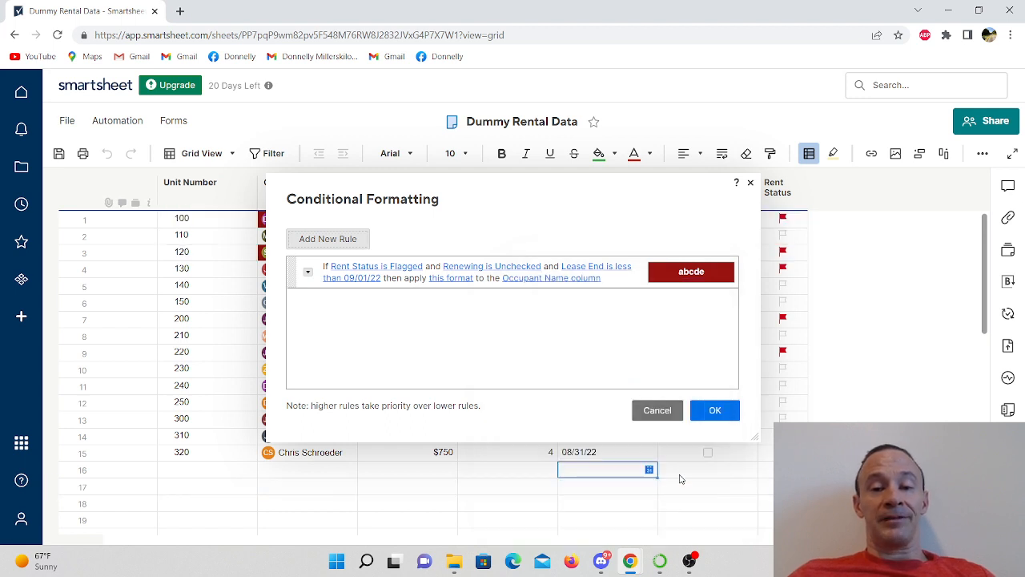
click(715, 410)
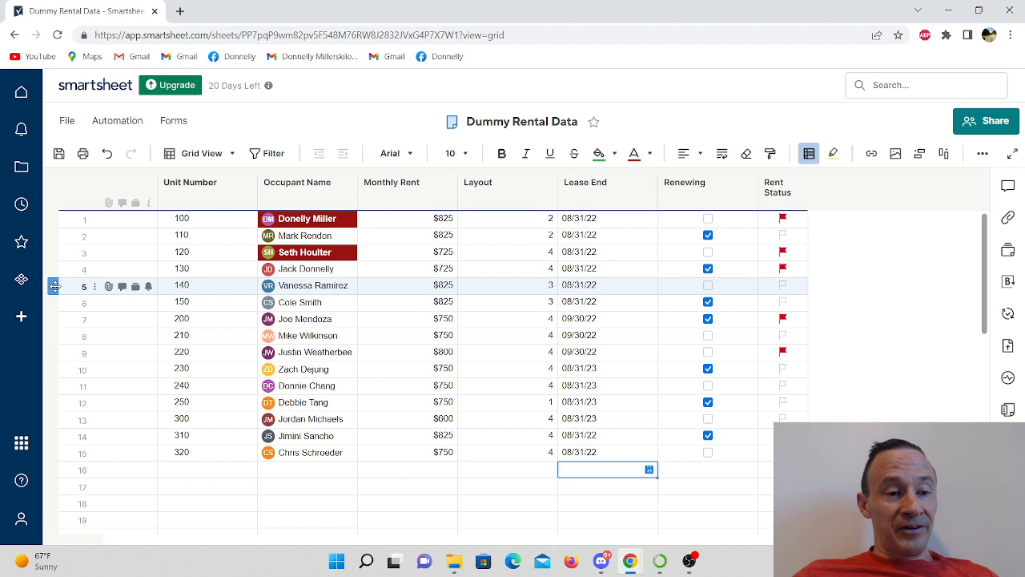
click(83, 285)
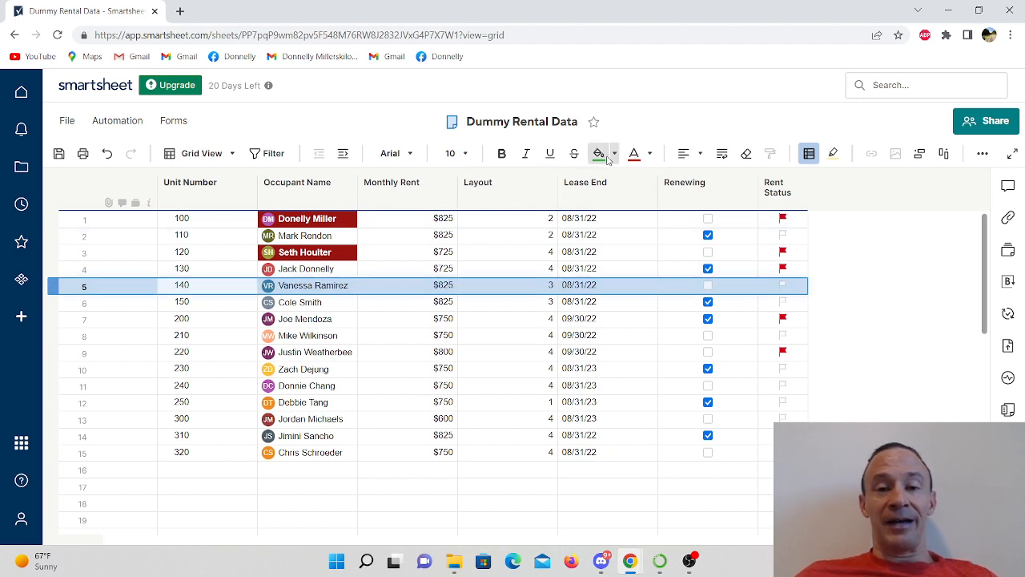
click(599, 154)
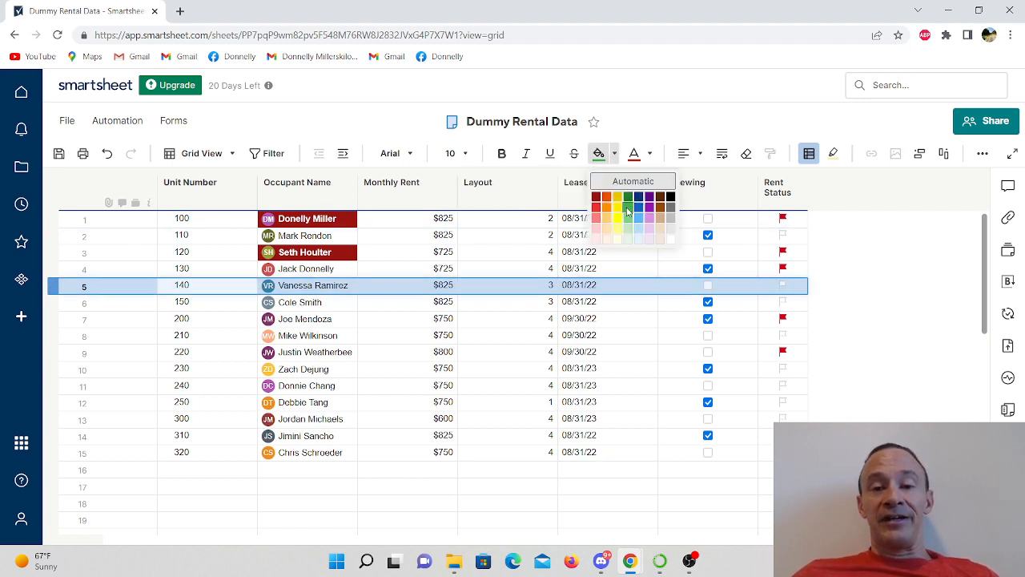
click(628, 208)
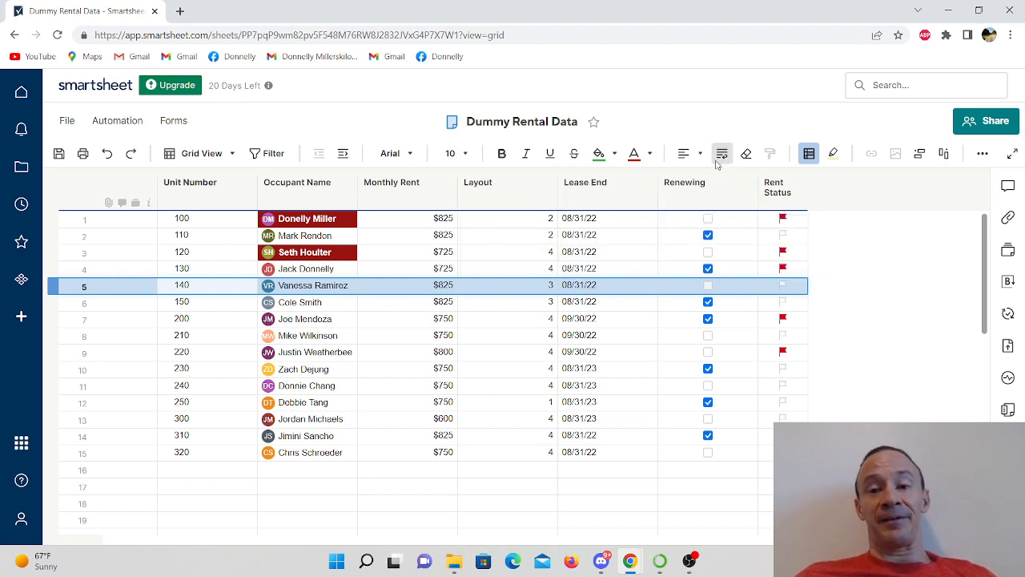
mouse_move(809, 153)
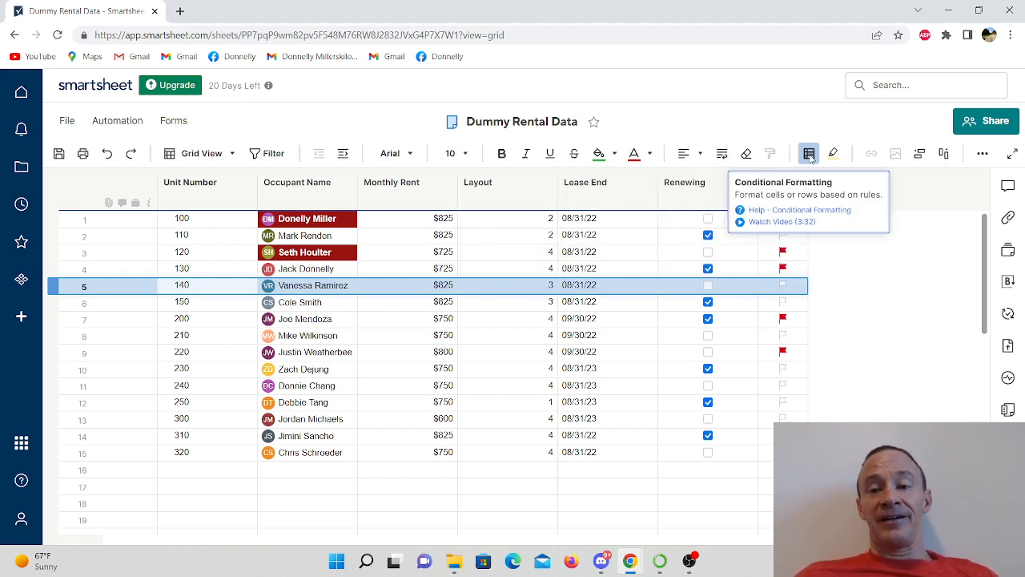
Add and save a rule filling rows with Monthly Rent of $825 in green.
click(809, 153)
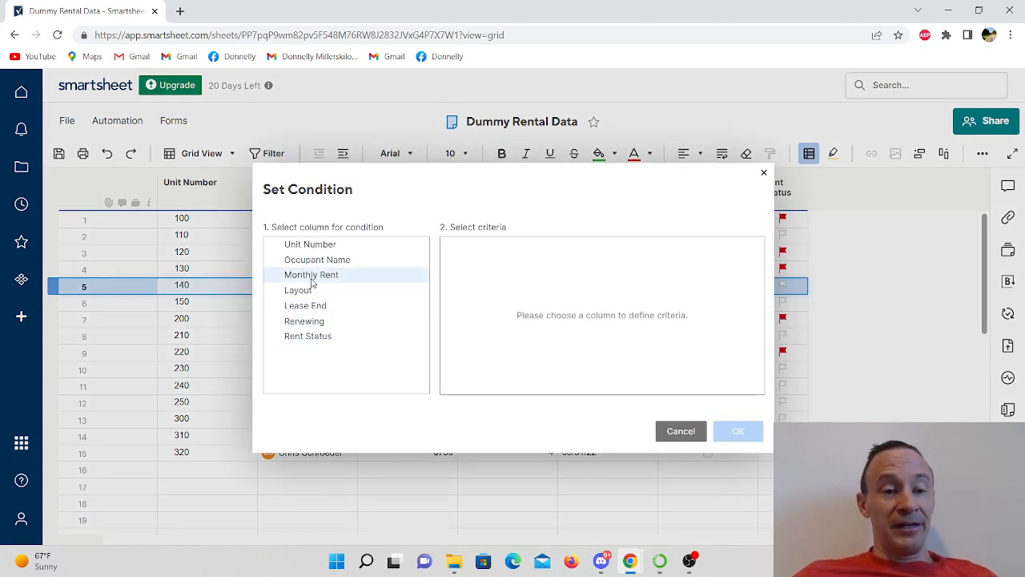
click(311, 274)
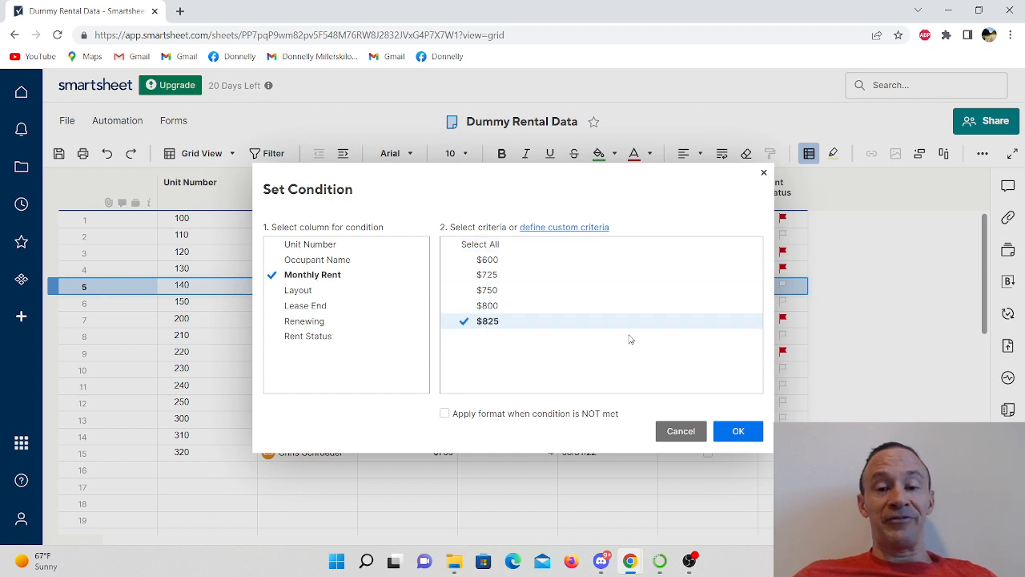
click(737, 431)
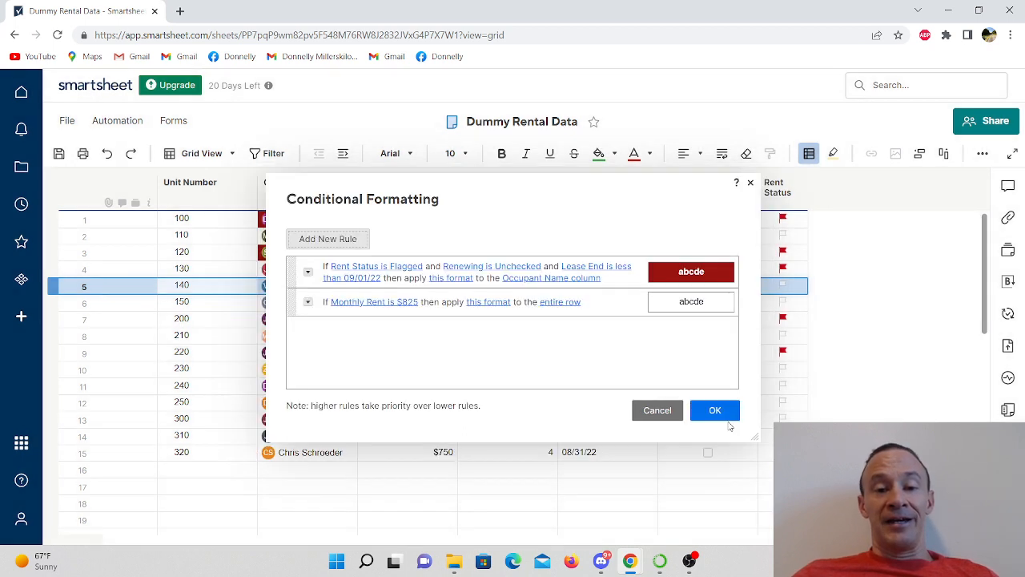
mouse_move(752, 347)
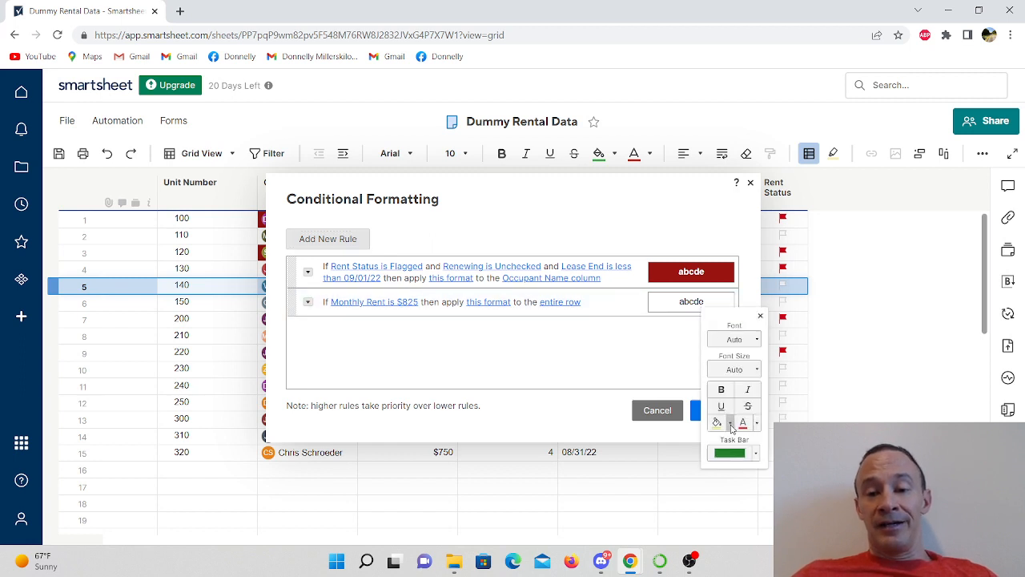
click(716, 423)
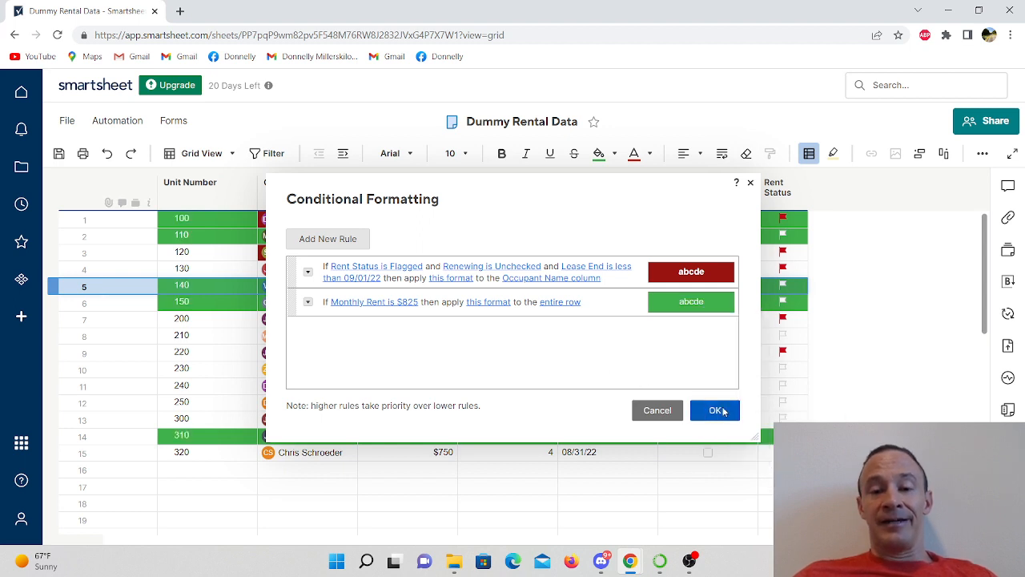
click(714, 410)
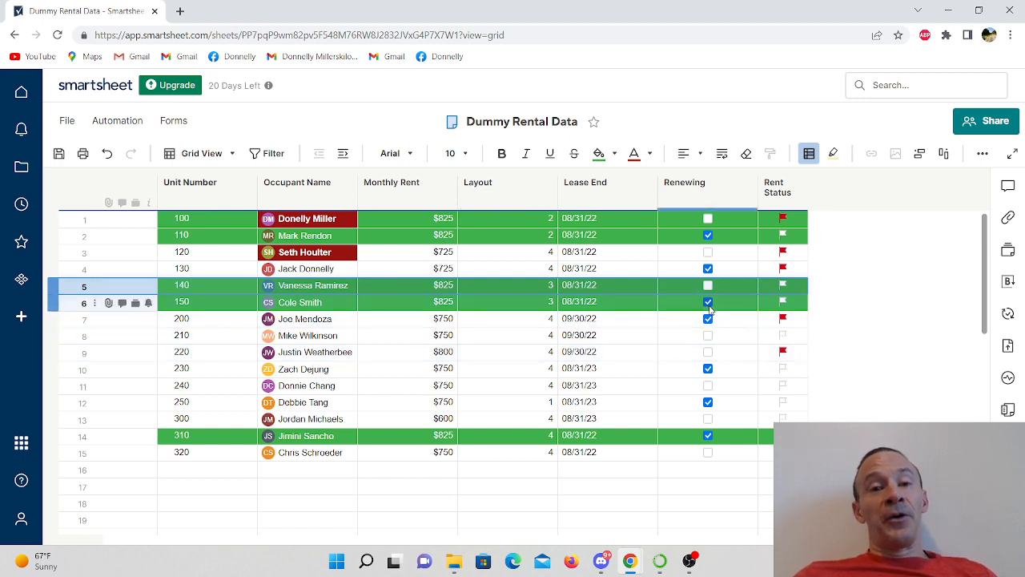
Create a third rule on Renewing is Unchecked and start adding an AND condition to it.
click(708, 301)
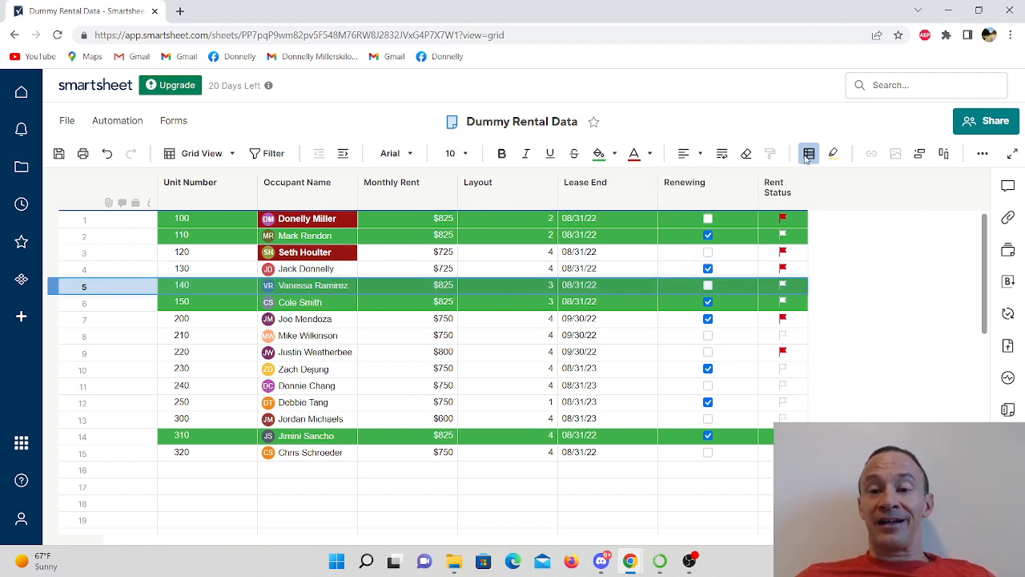
click(807, 154)
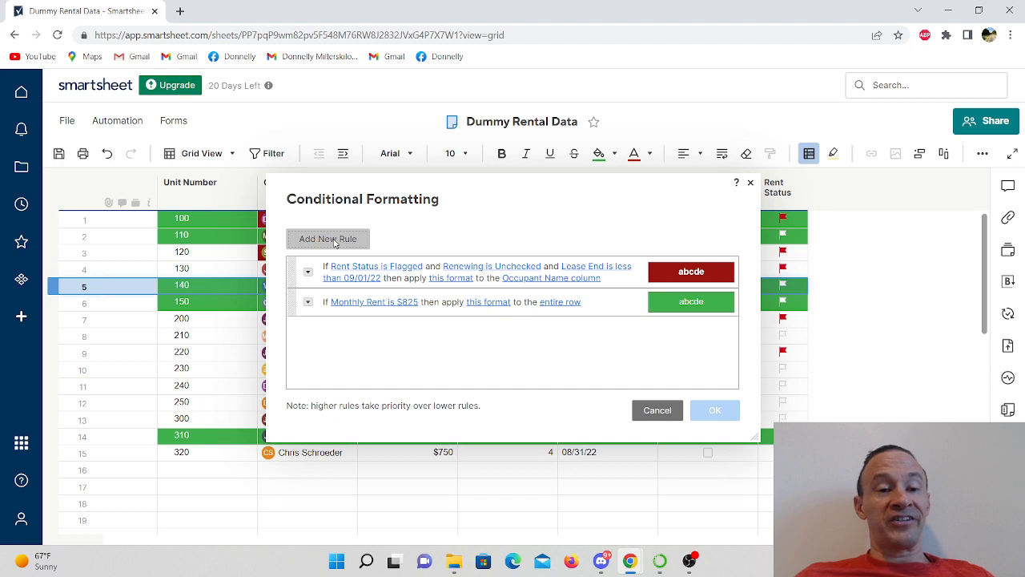
click(326, 239)
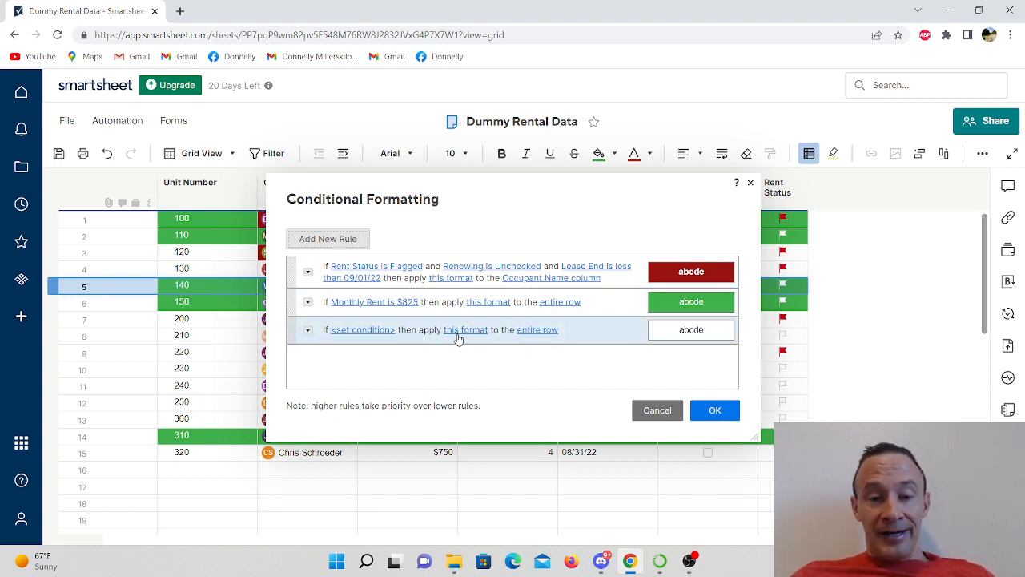
click(362, 330)
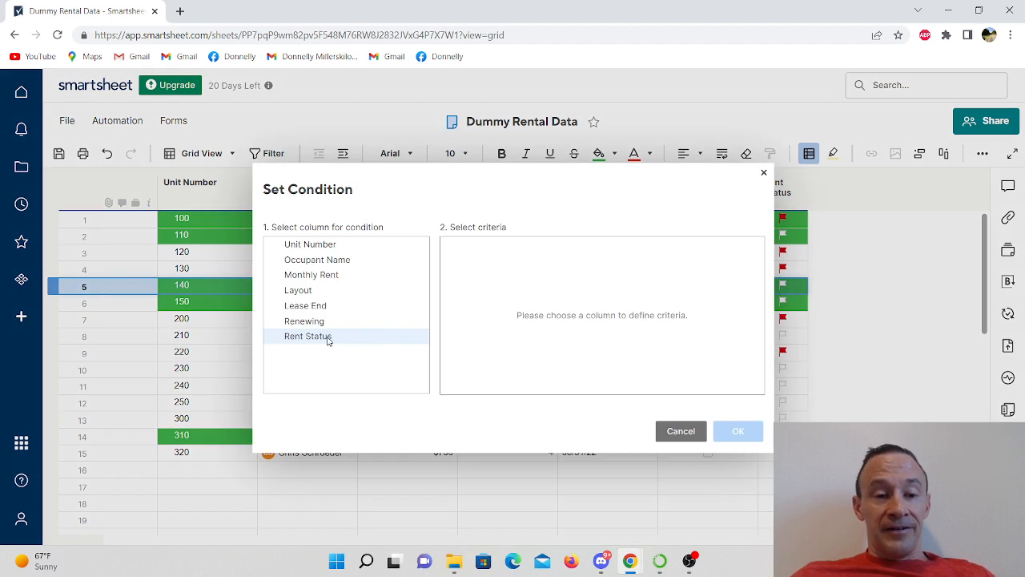
click(304, 321)
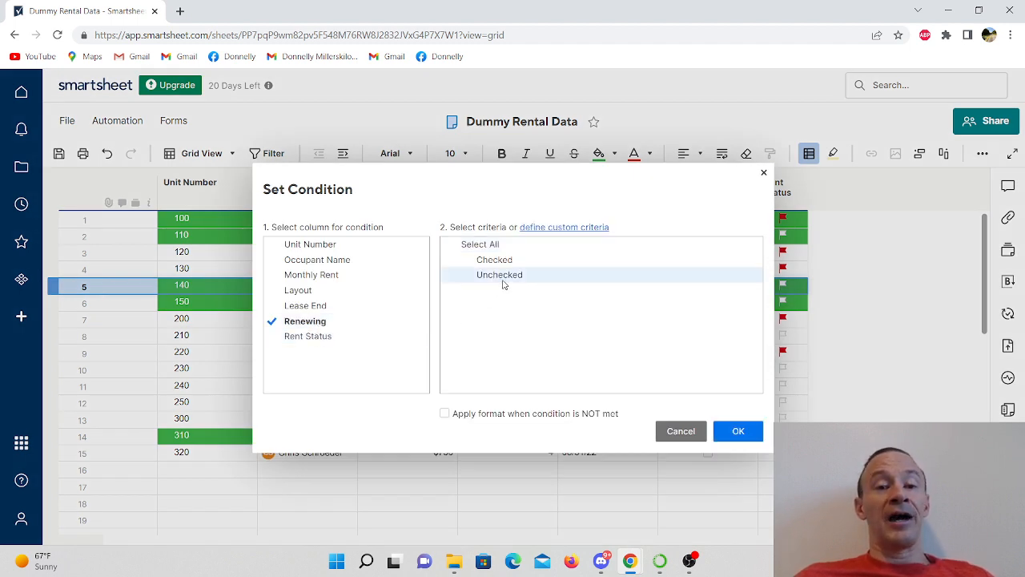
click(500, 274)
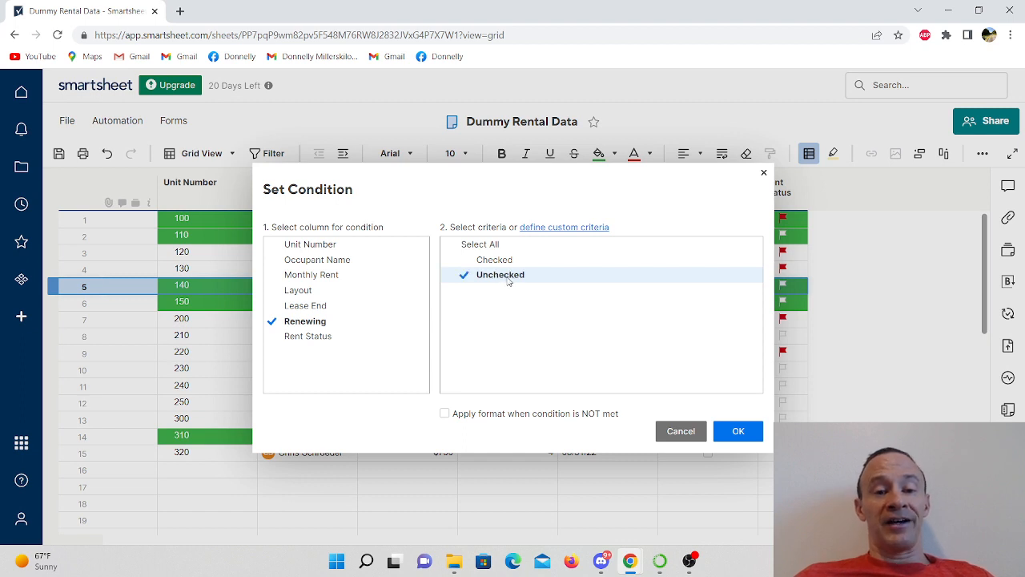
click(737, 431)
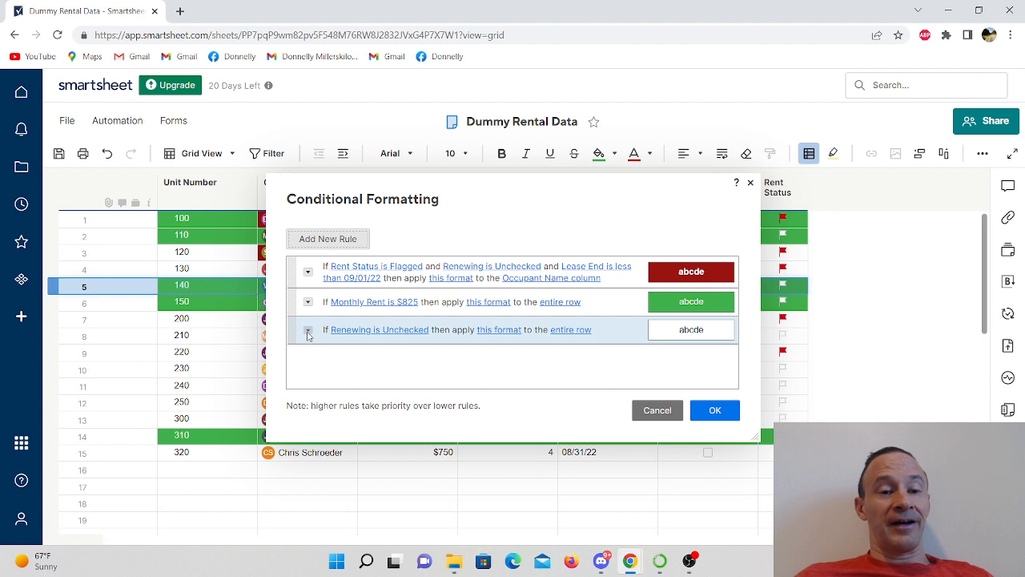
click(307, 330)
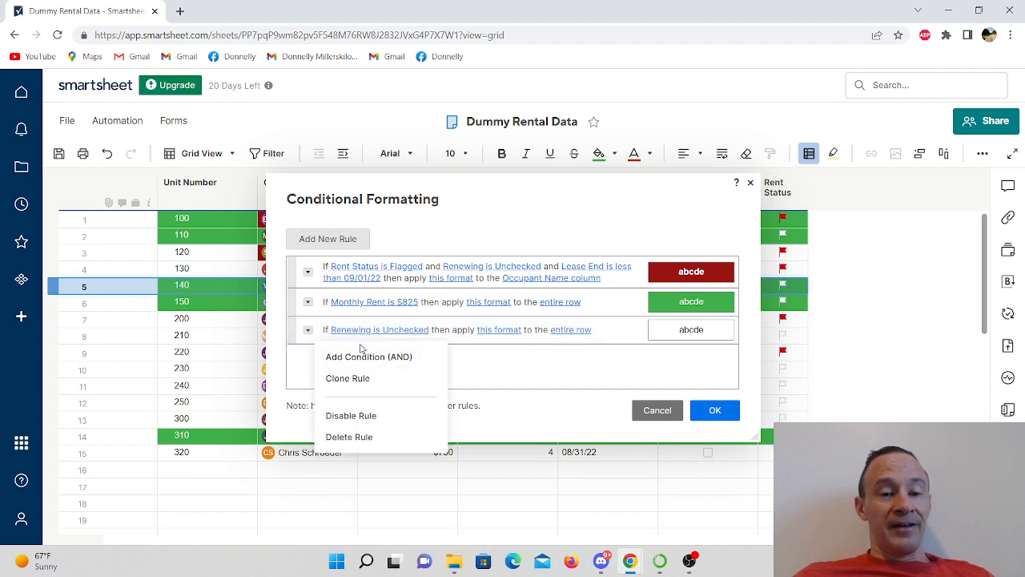
click(369, 355)
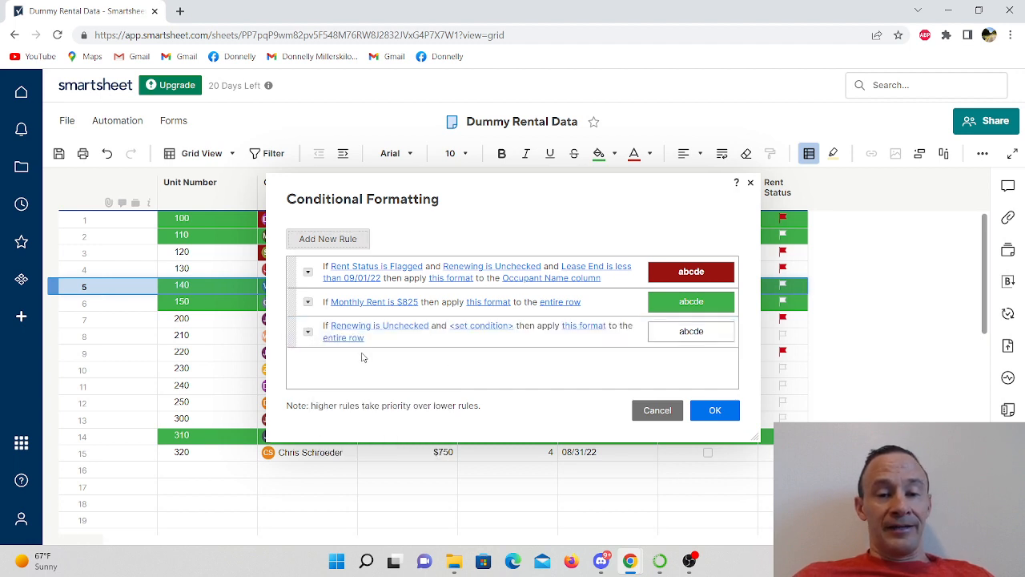
Set the second condition to Layout is 4, target Unit Number and Layout with a gold fill, and save.
click(481, 325)
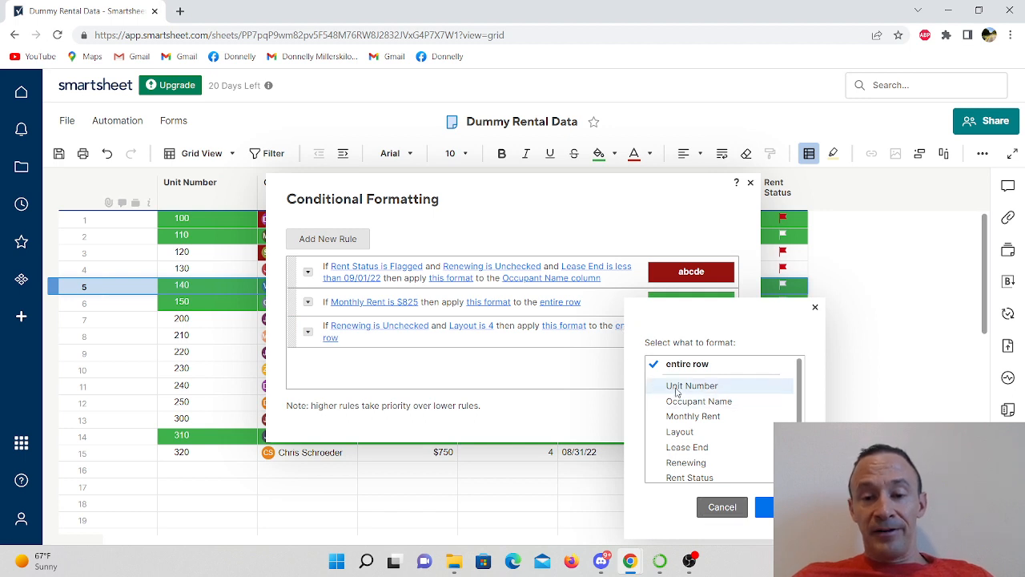
click(679, 431)
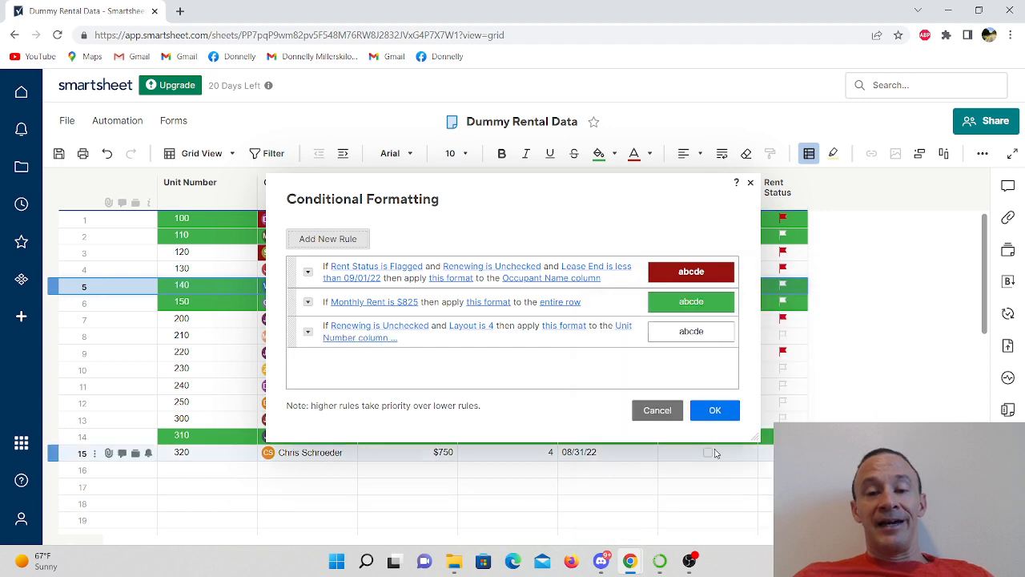
click(690, 330)
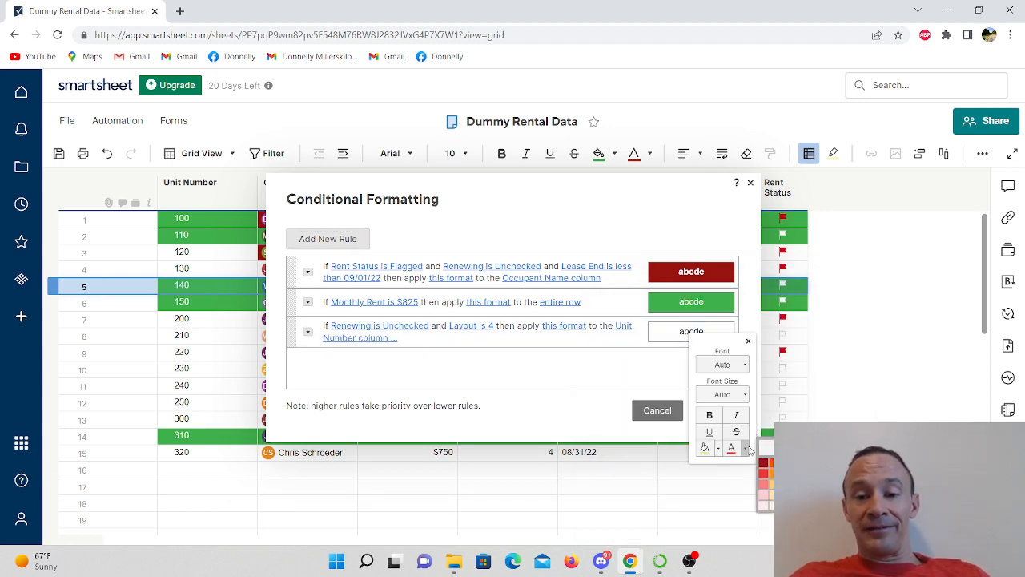
click(766, 461)
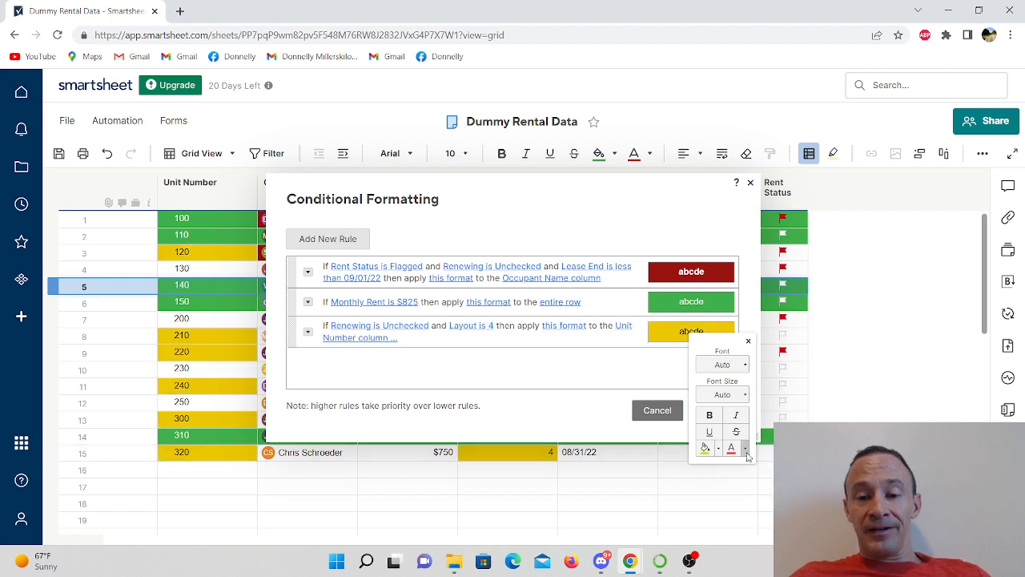
click(703, 447)
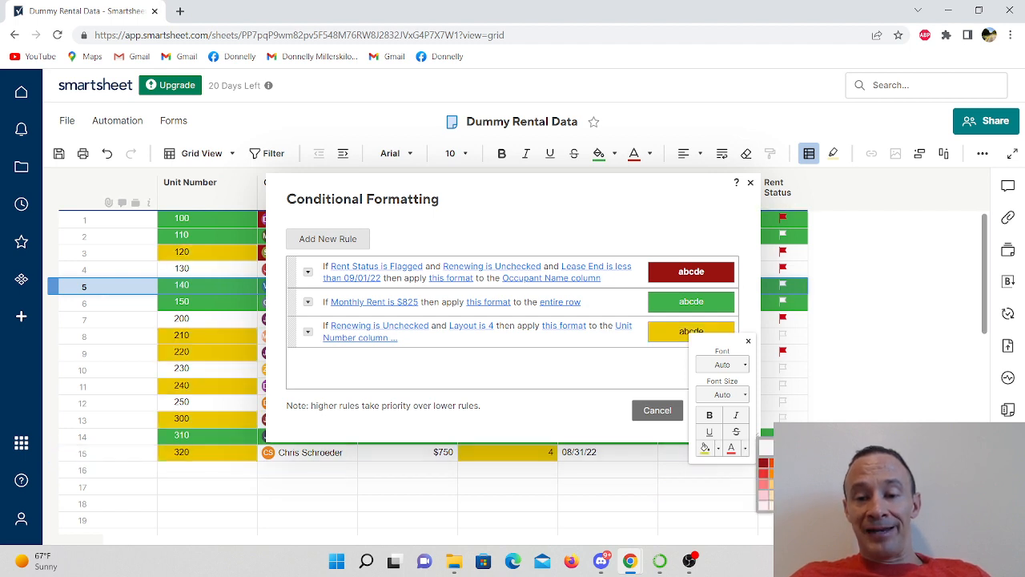
mouse_move(736, 413)
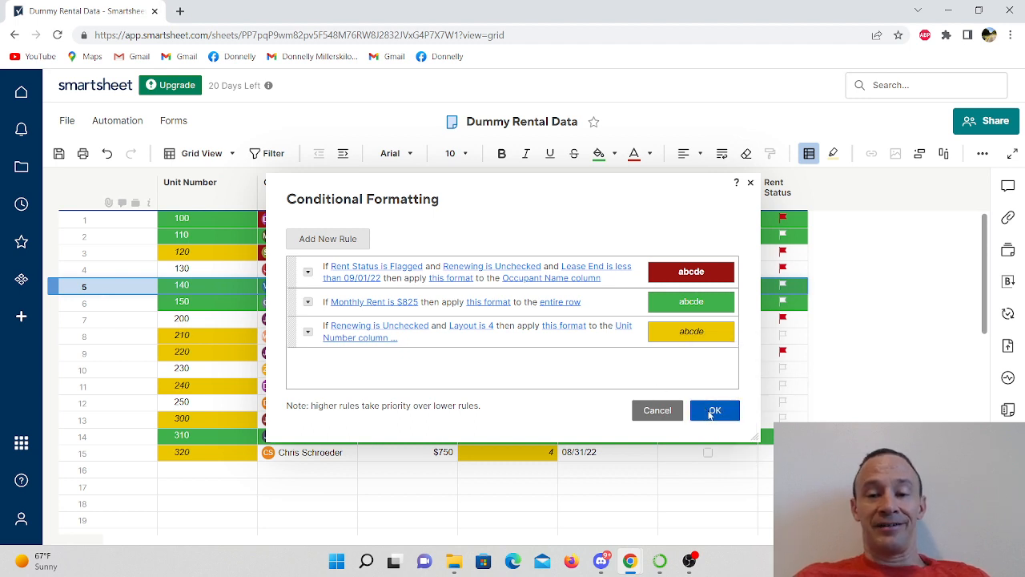
click(713, 410)
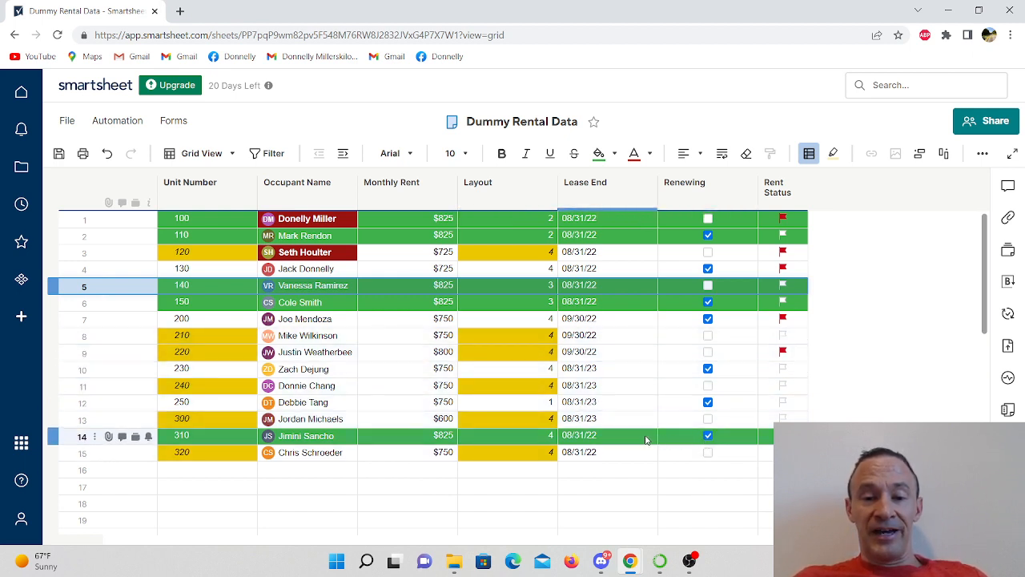
Uncheck Renewing for unit 310, then review the formatting rules and cancel without changes.
click(708, 436)
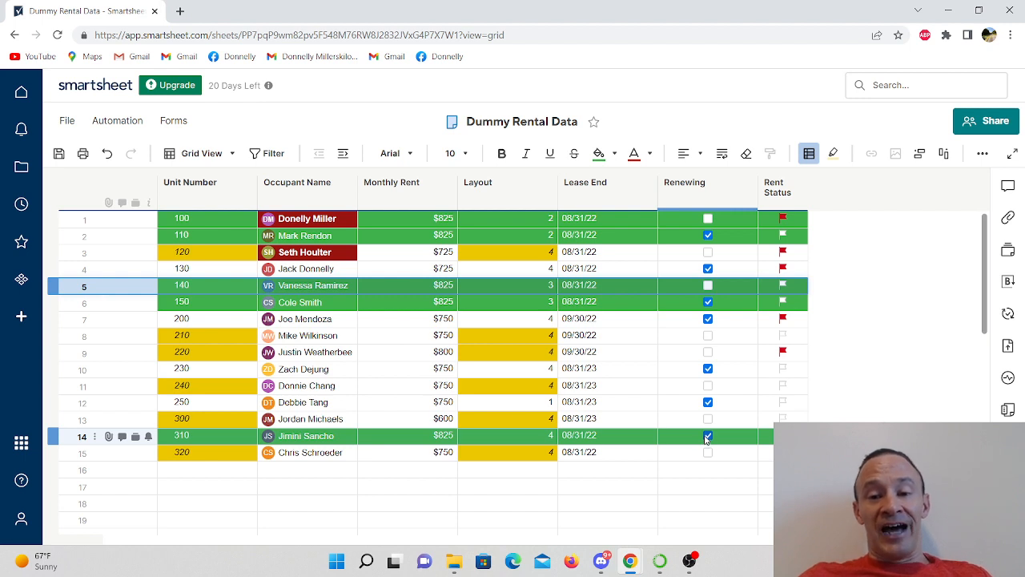
click(708, 436)
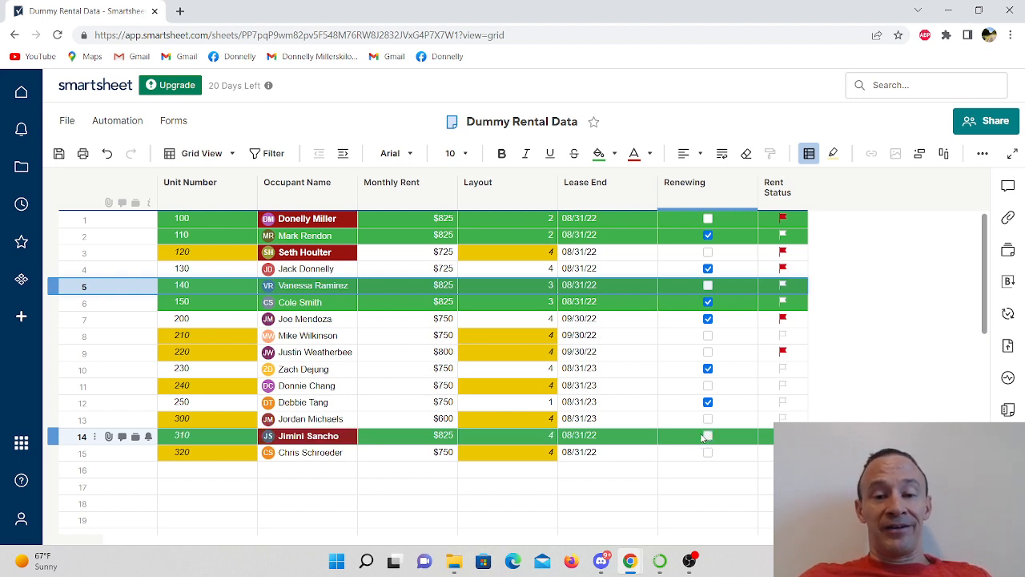
click(708, 435)
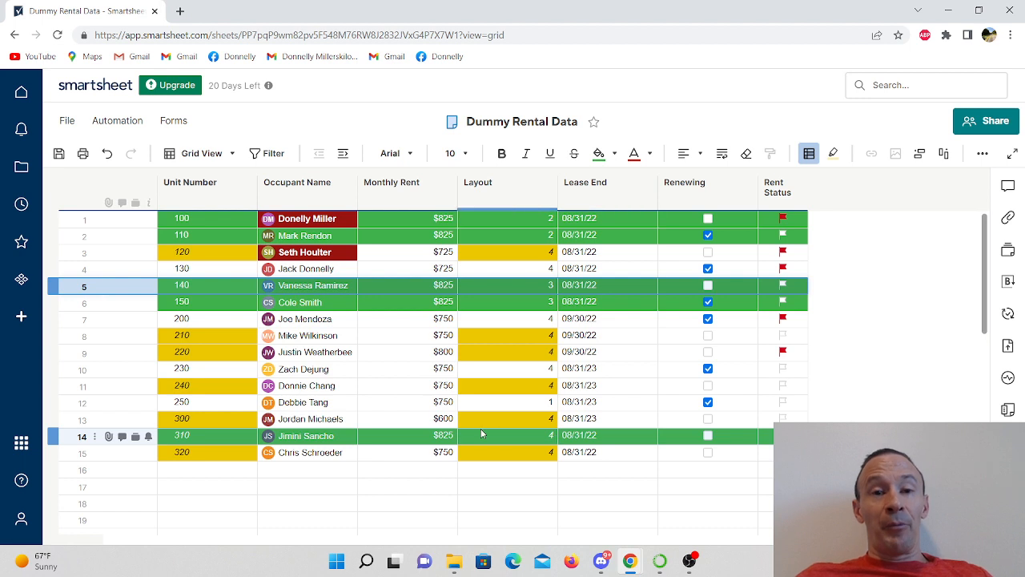
mouse_move(496, 438)
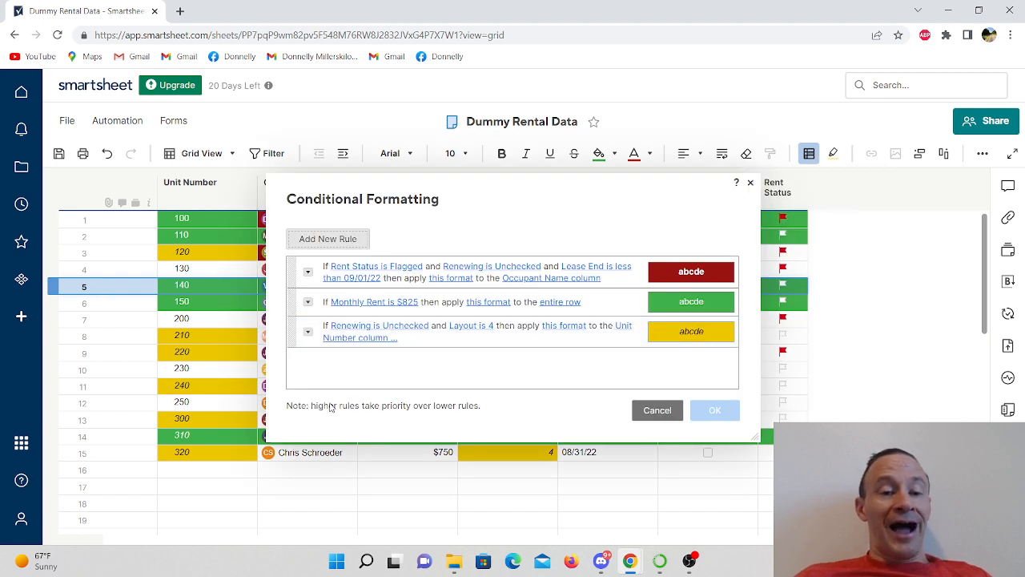
mouse_move(452, 410)
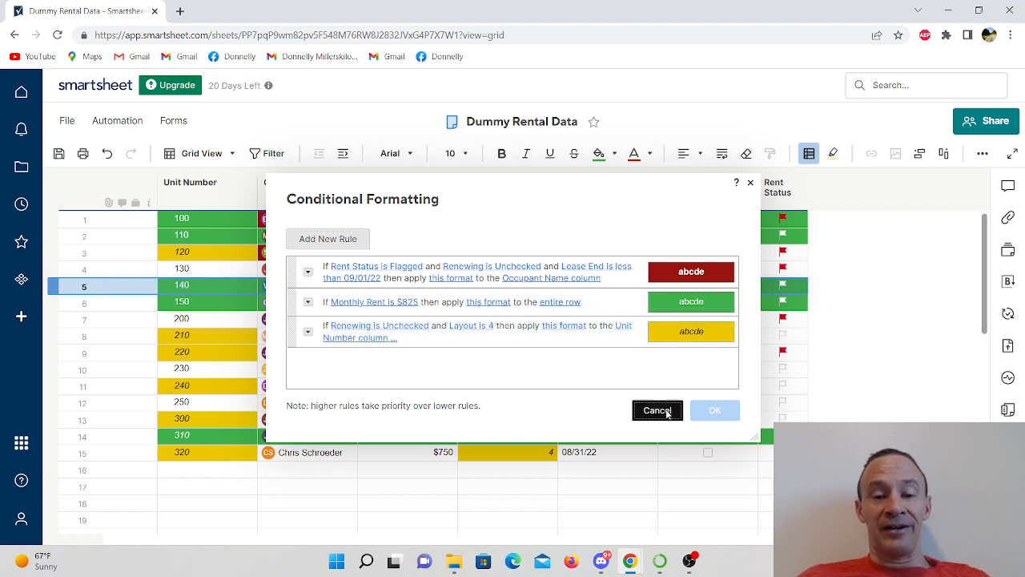
click(657, 410)
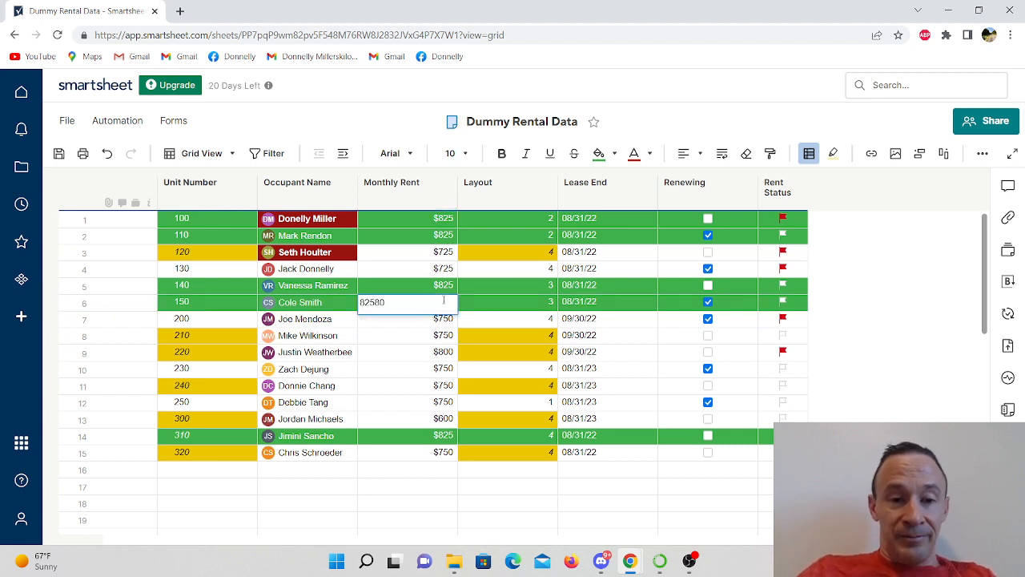
Change unit 150's monthly rent to 800 and start entering 500 for unit 310's rent.
text(800)
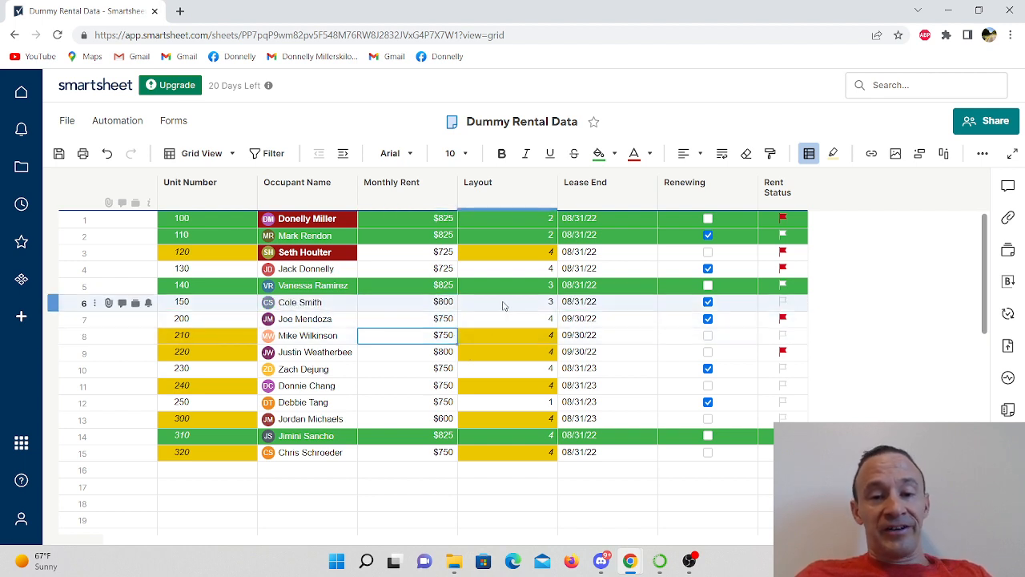
mouse_move(537, 311)
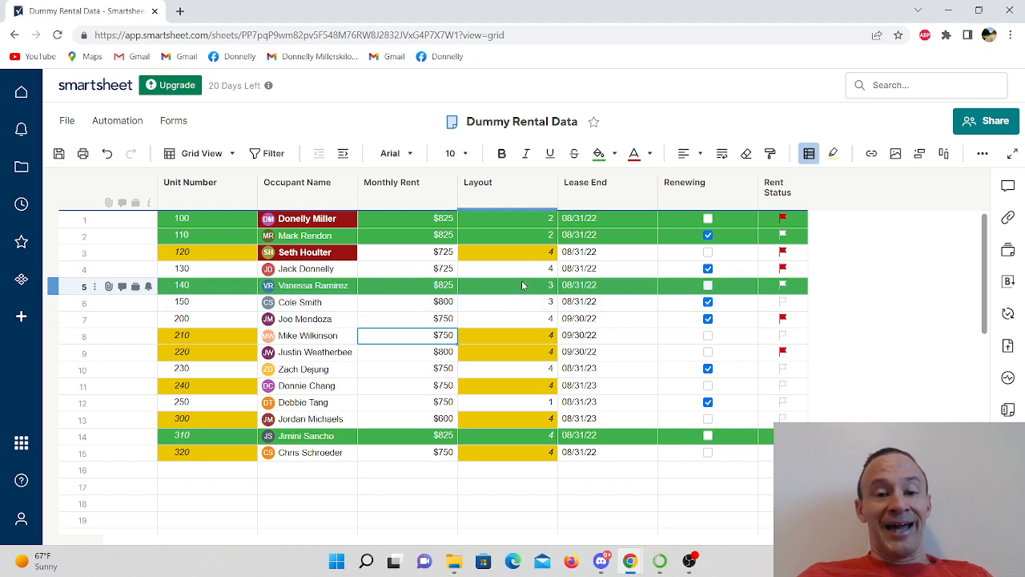
click(407, 436)
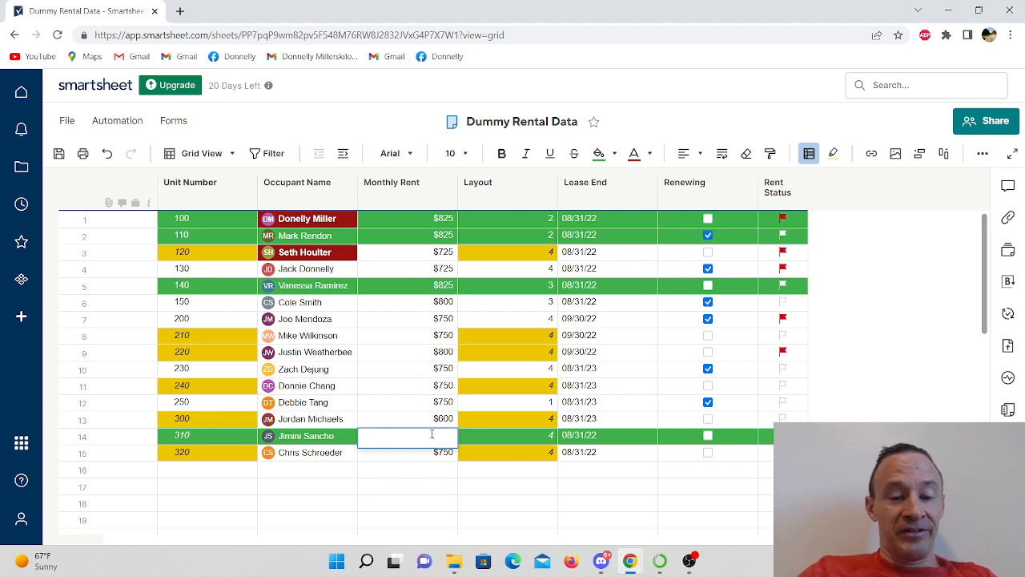
text(500)
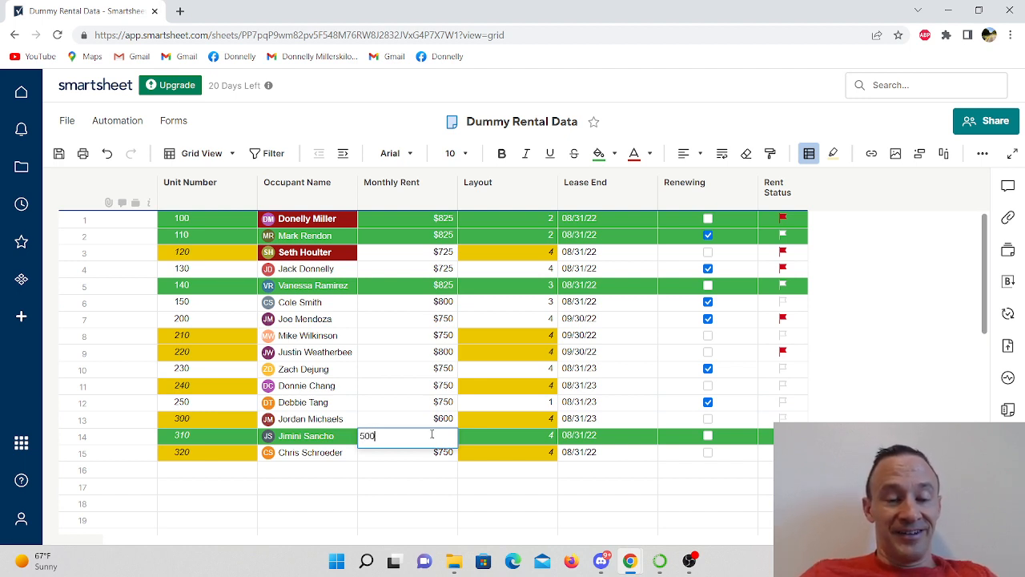